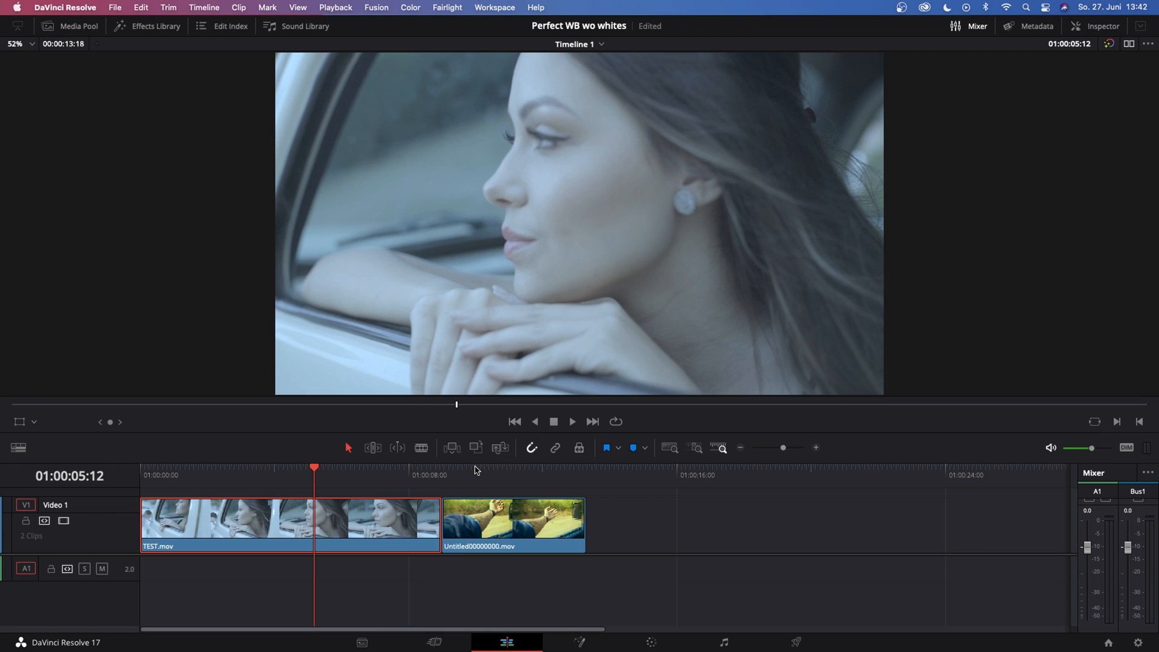
pyautogui.moveTo(369, 471)
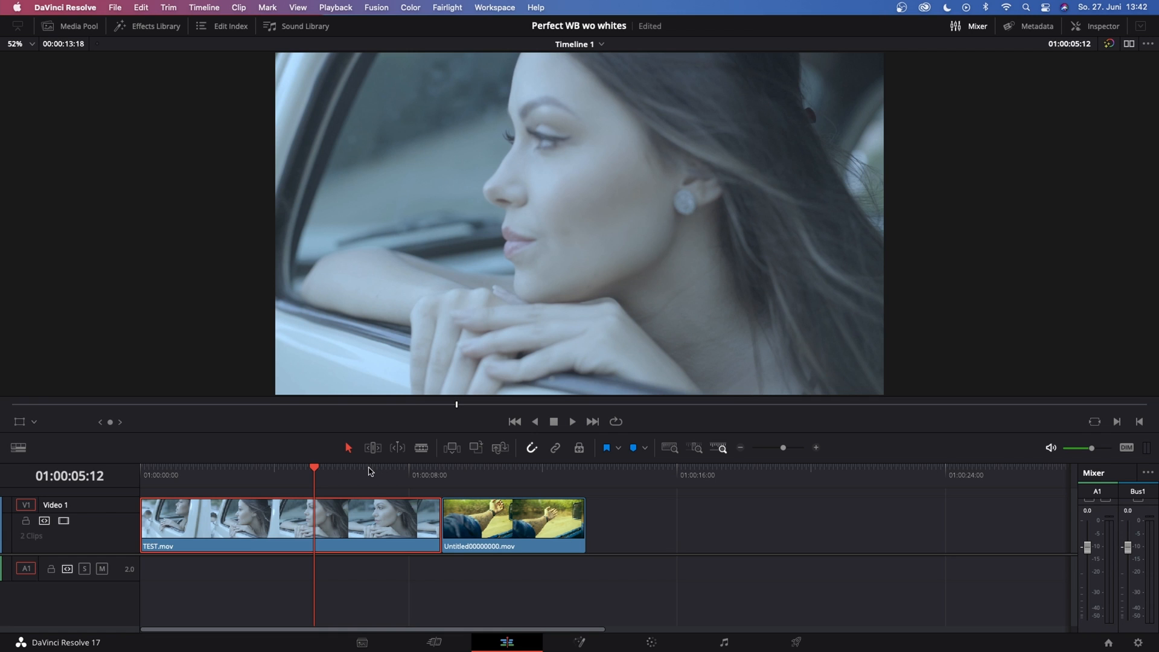
pyautogui.moveTo(564, 174)
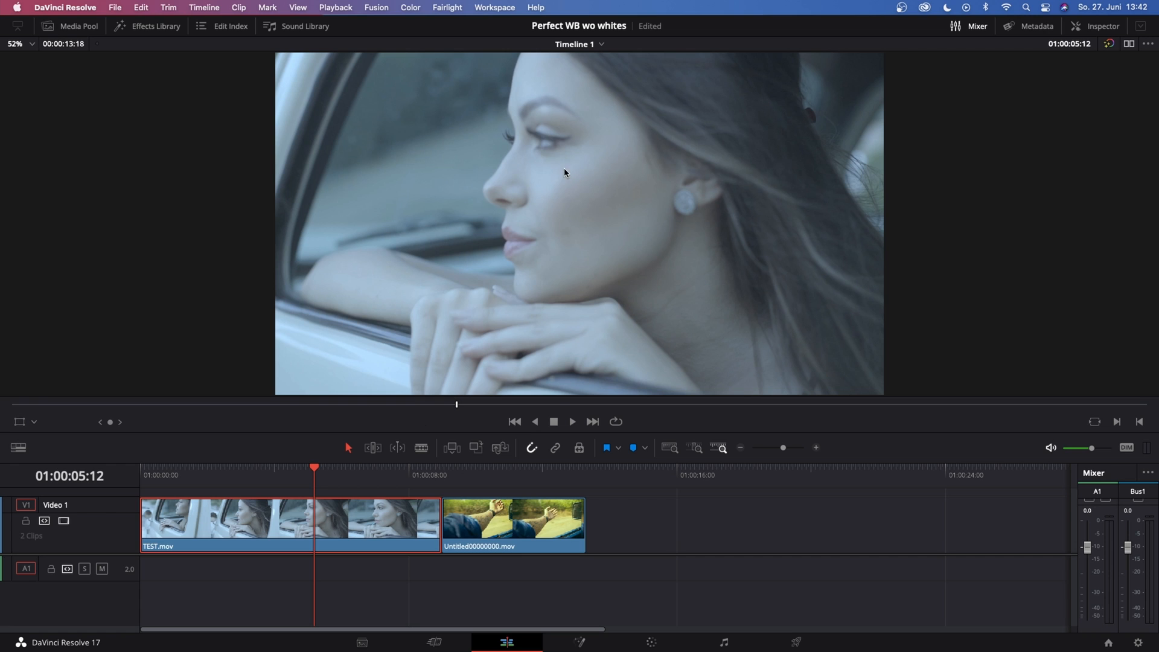
pyautogui.moveTo(596, 168)
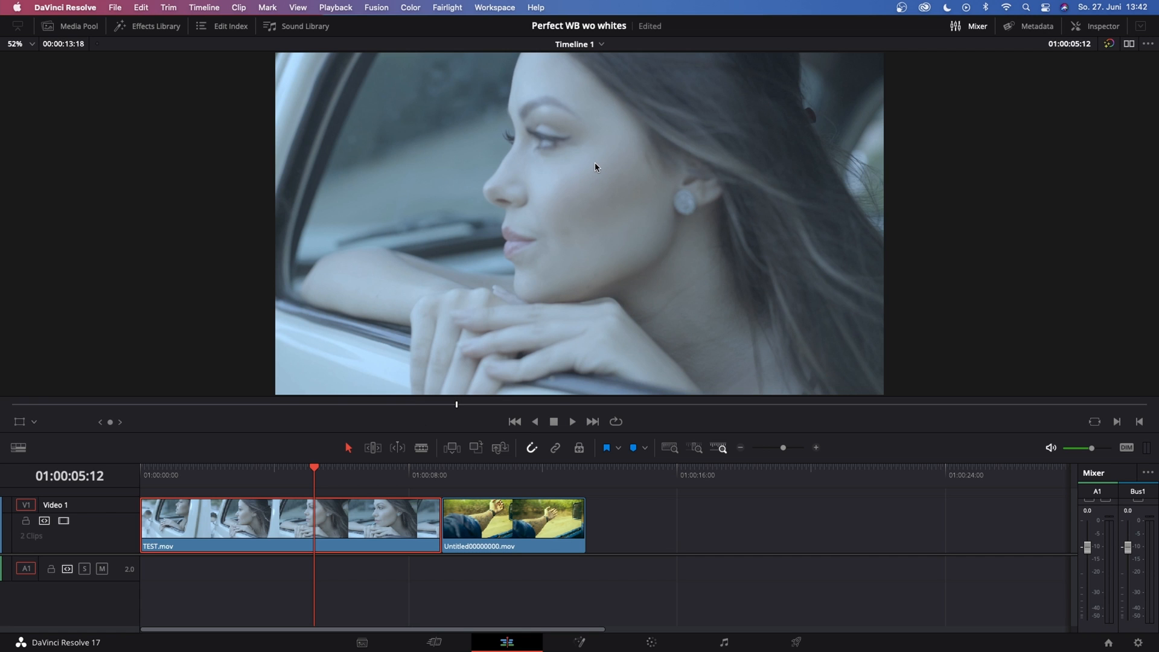
pyautogui.moveTo(534, 62)
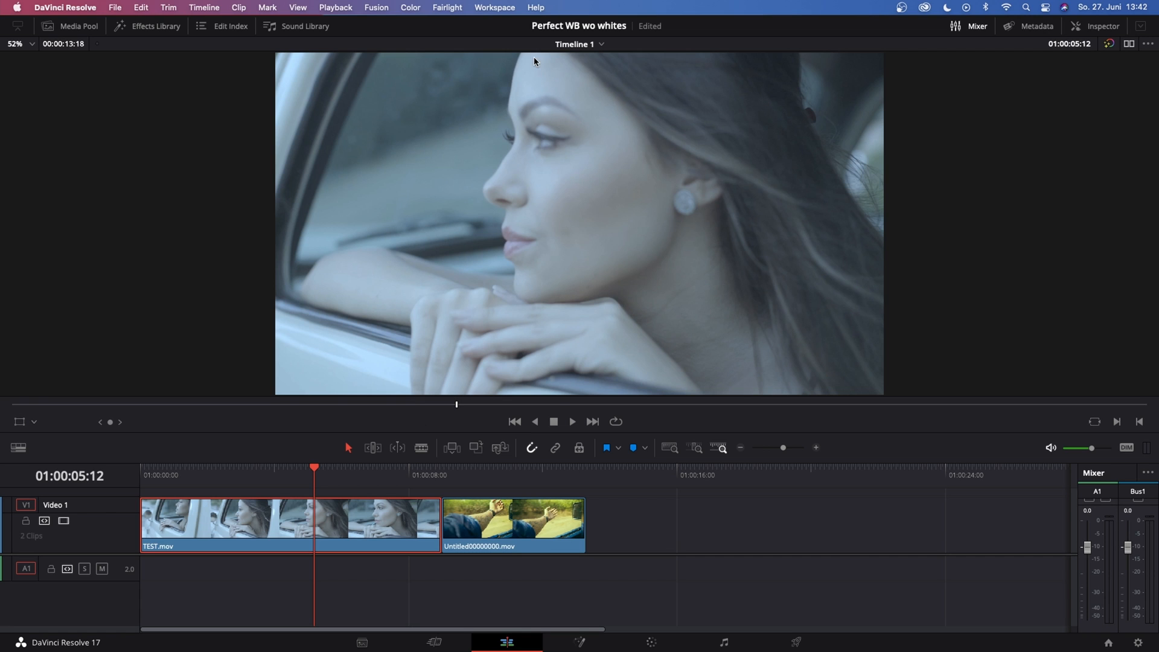
pyautogui.moveTo(527, 99)
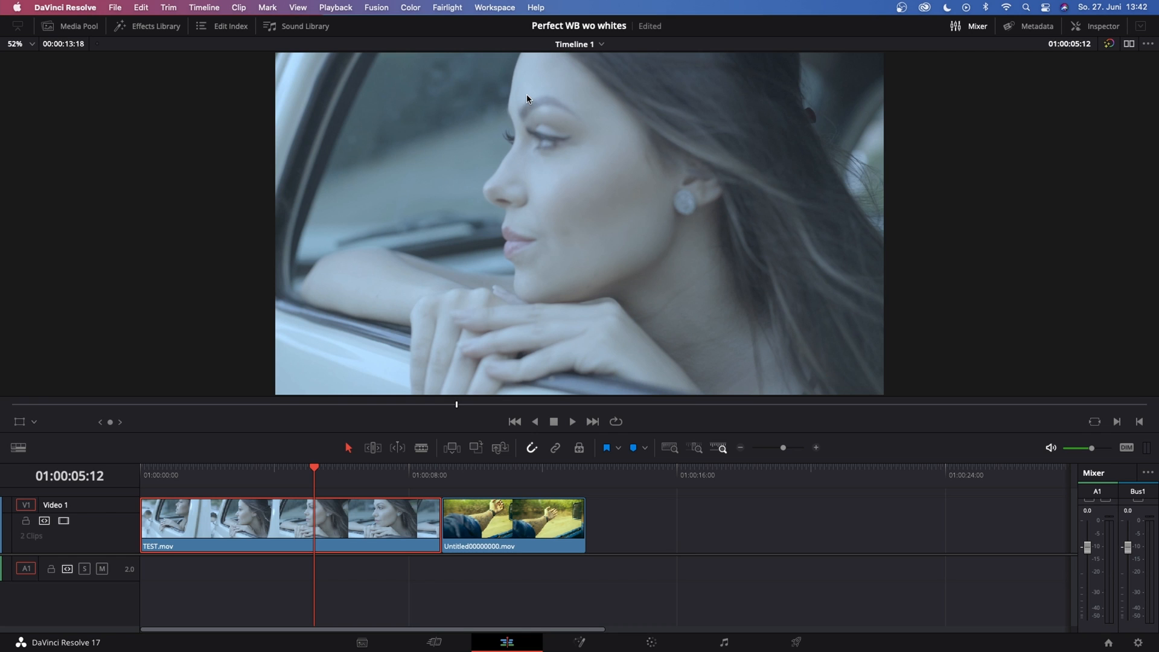
pyautogui.moveTo(532, 73)
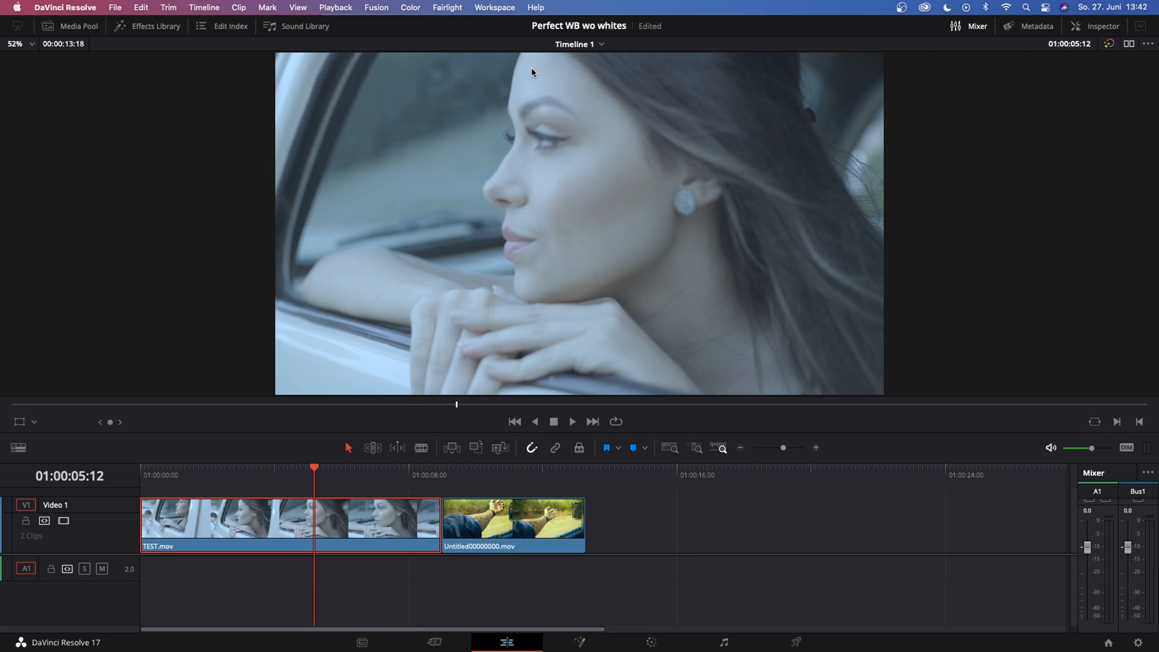
pyautogui.moveTo(567, 219)
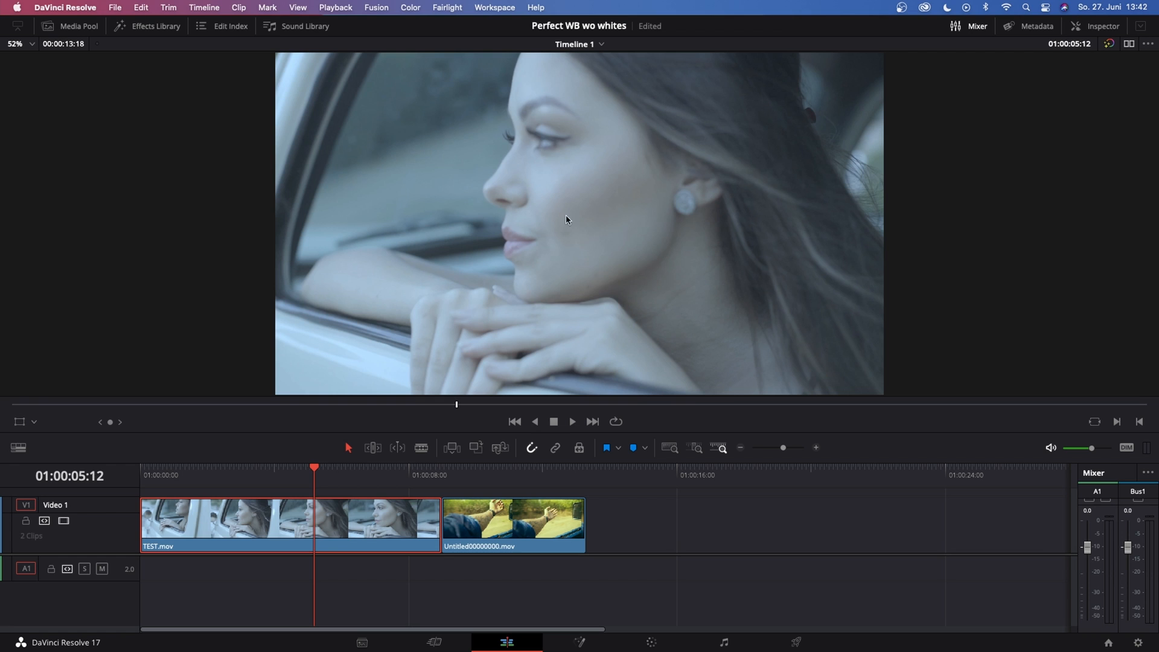
pyautogui.moveTo(411, 113)
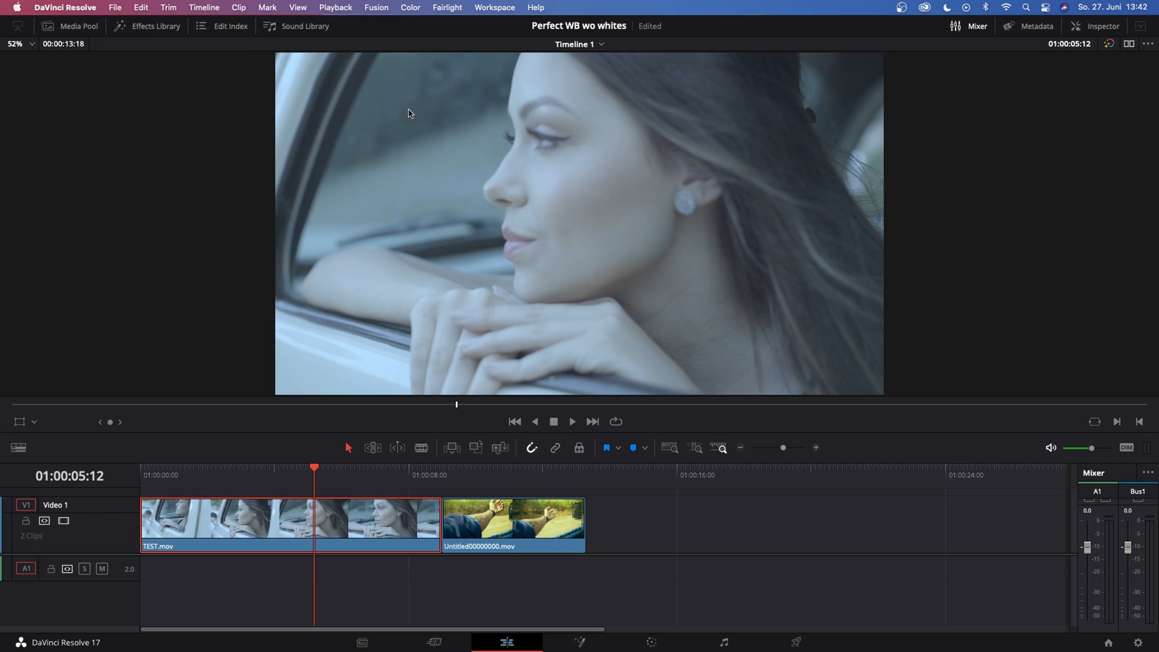
pyautogui.moveTo(447, 157)
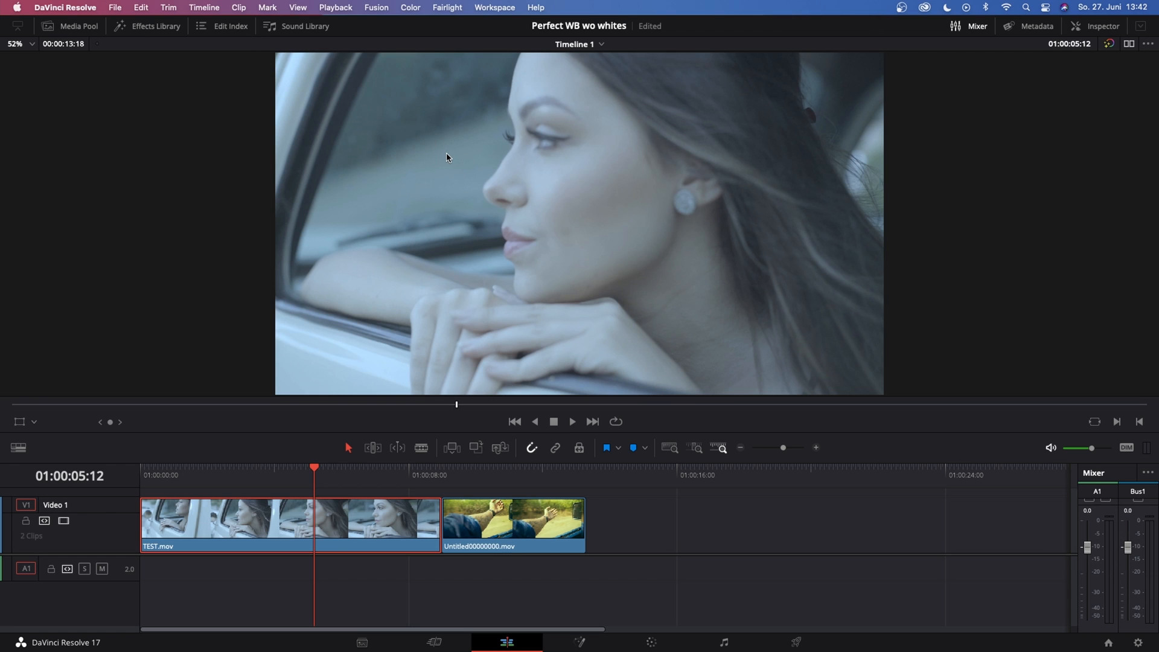
# Move the playhead onto the second timeline clip, showing the tattooed arm out the car window
pyautogui.click(481, 470)
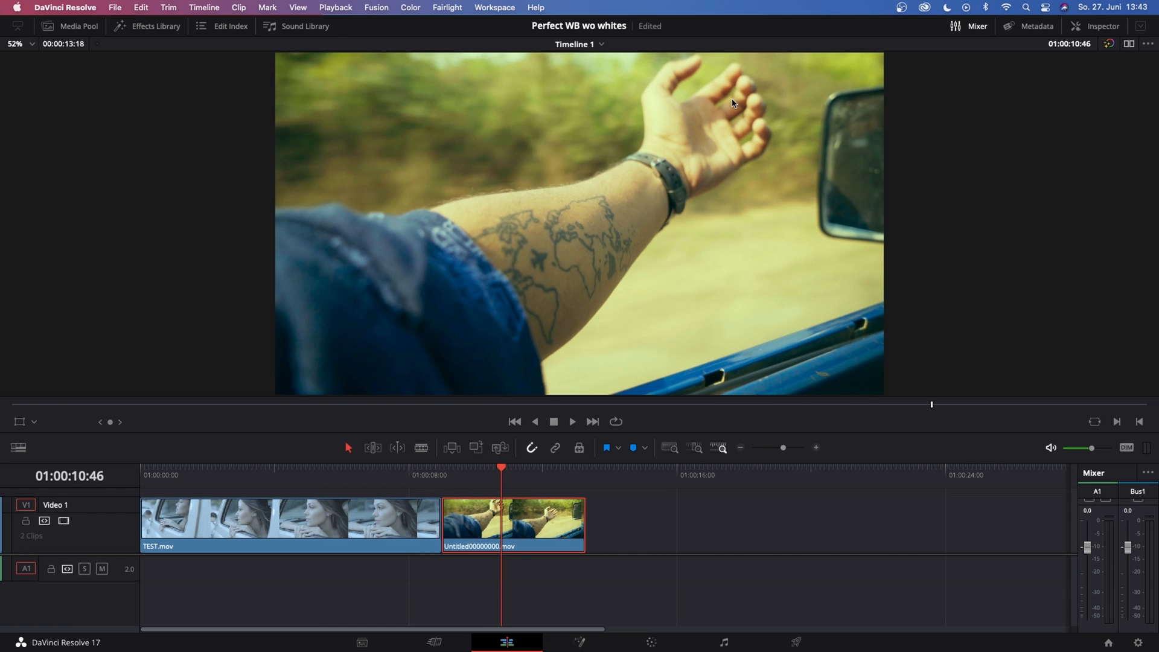
pyautogui.moveTo(524, 146)
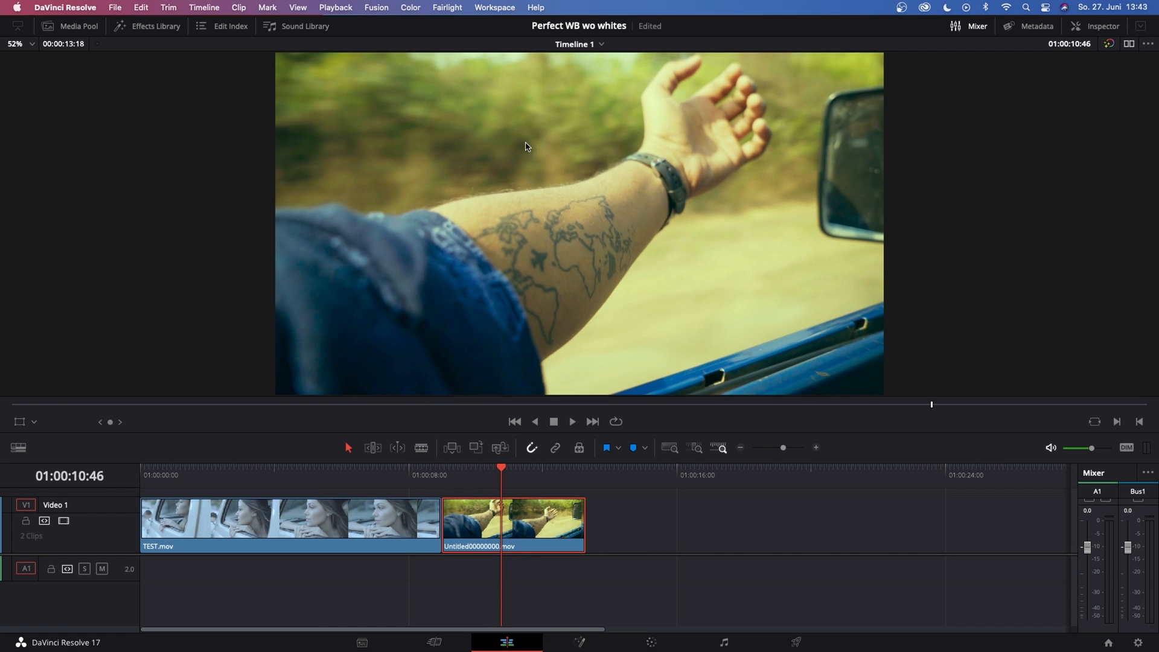
pyautogui.moveTo(369, 162)
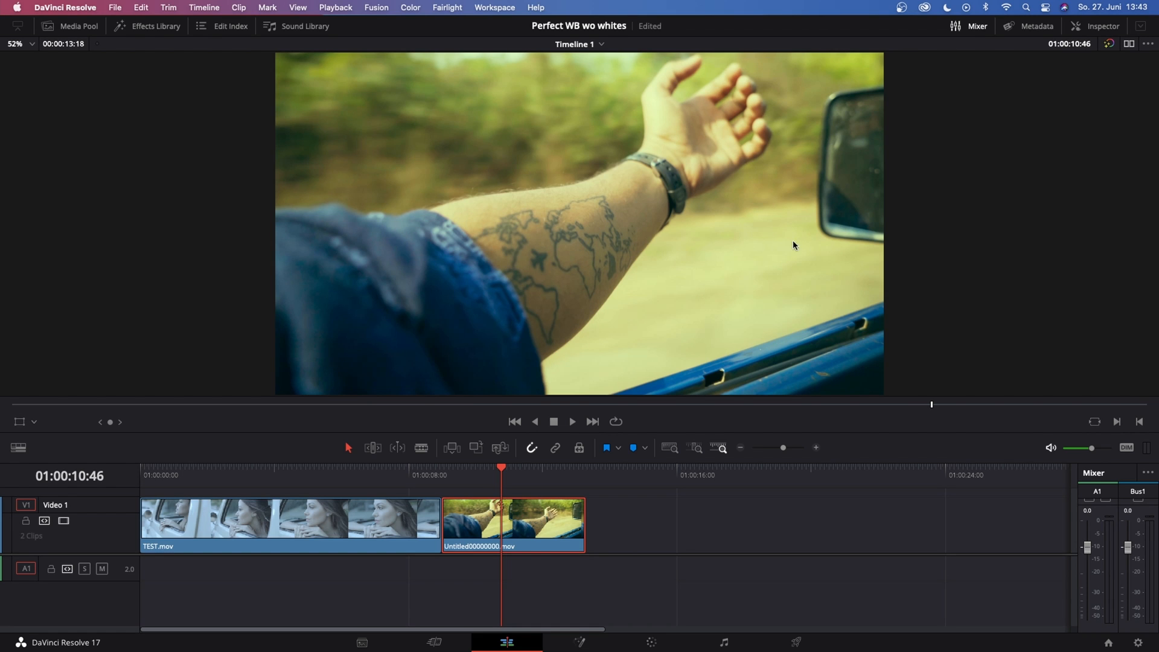
pyautogui.moveTo(570, 125)
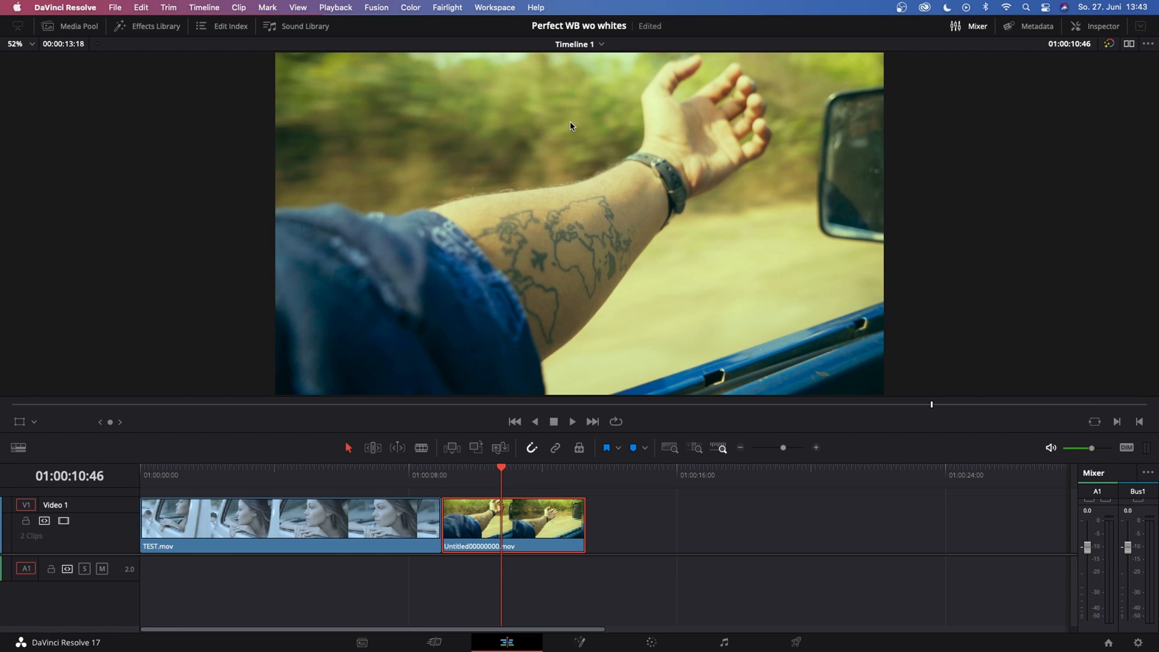
pyautogui.moveTo(385, 256)
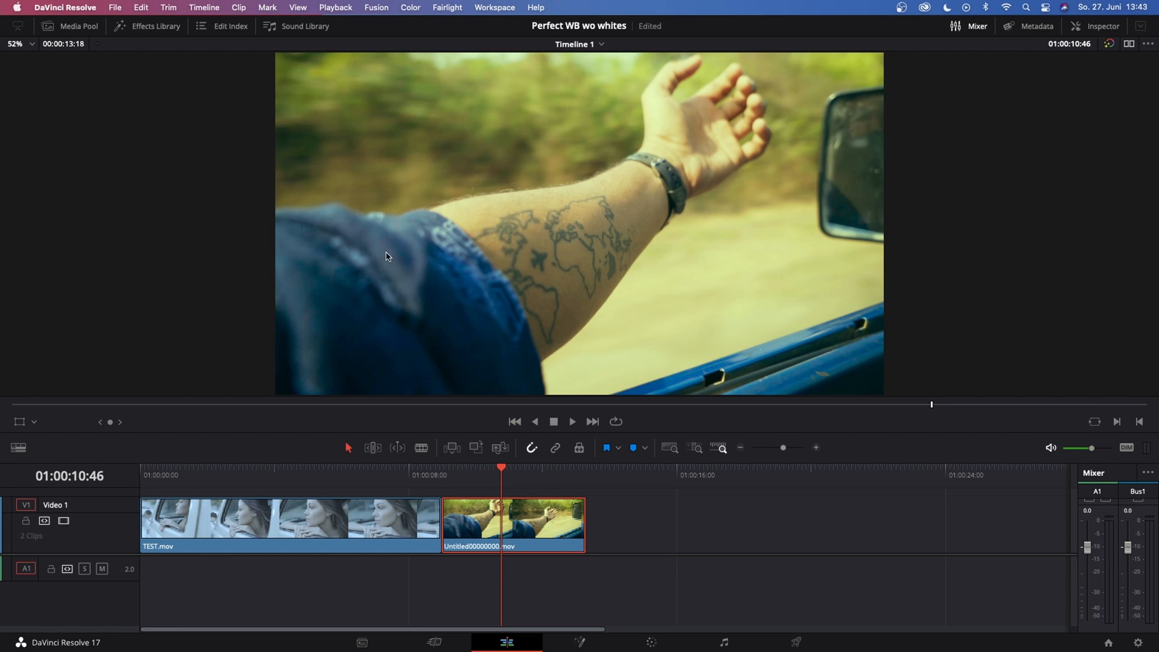
pyautogui.moveTo(333, 470)
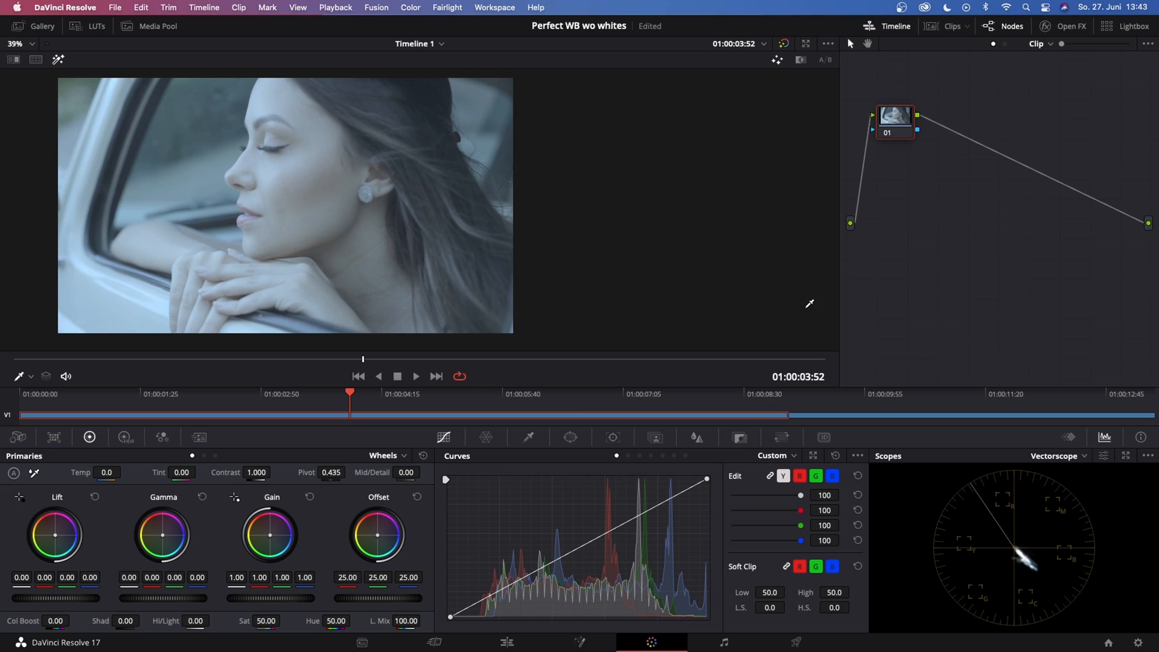
pyautogui.moveTo(299, 115)
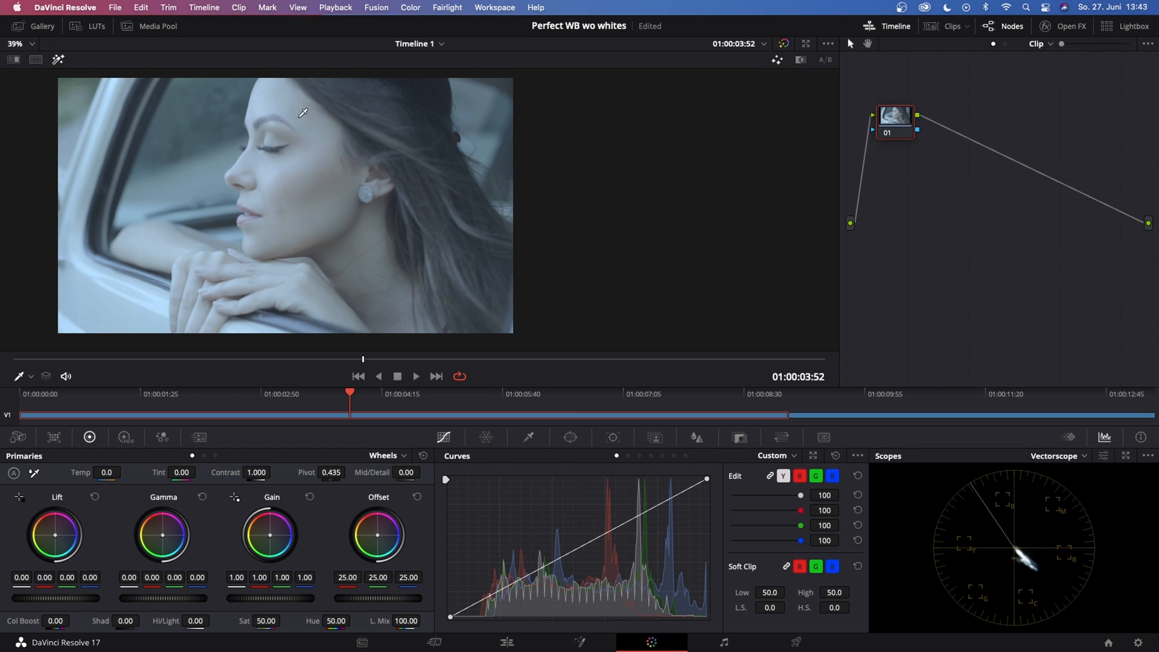
pyautogui.moveTo(1043, 490)
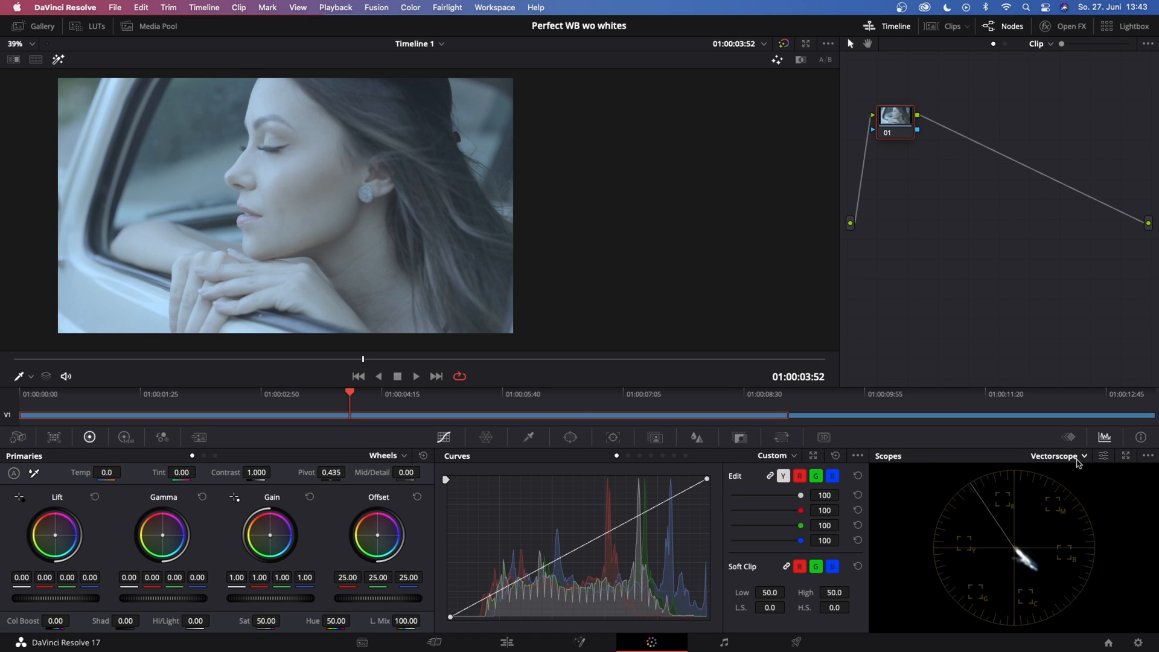
# Open and close the scope type dropdown on the Color page, keeping Vectorscope selected
pyautogui.click(1081, 455)
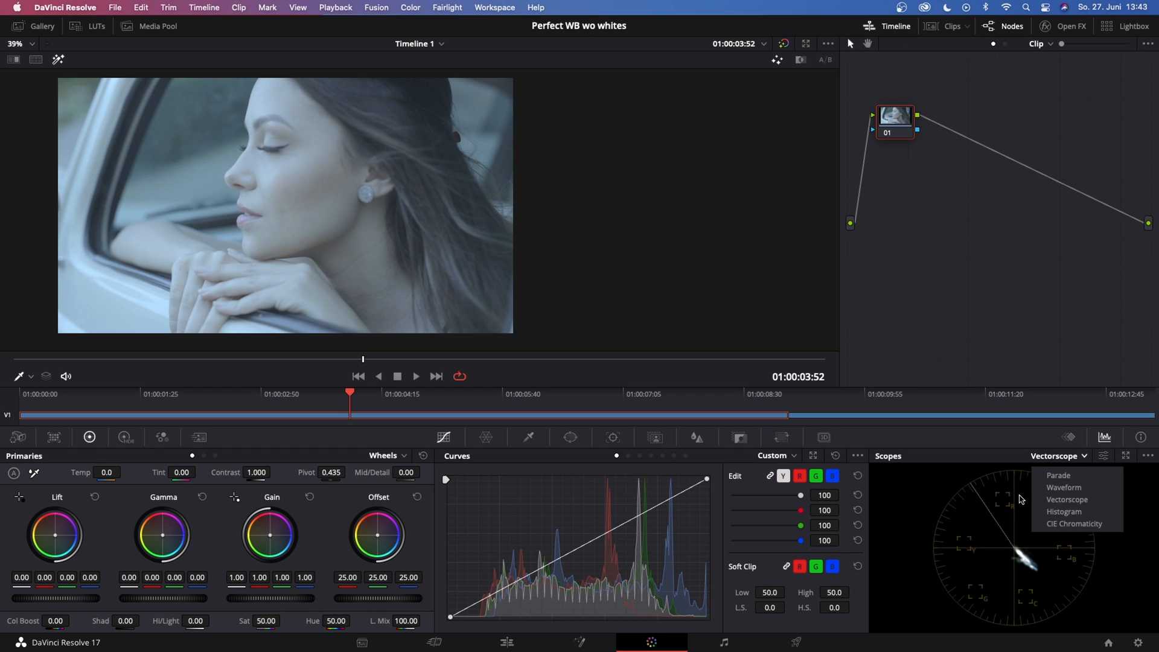
pyautogui.moveTo(1067, 500)
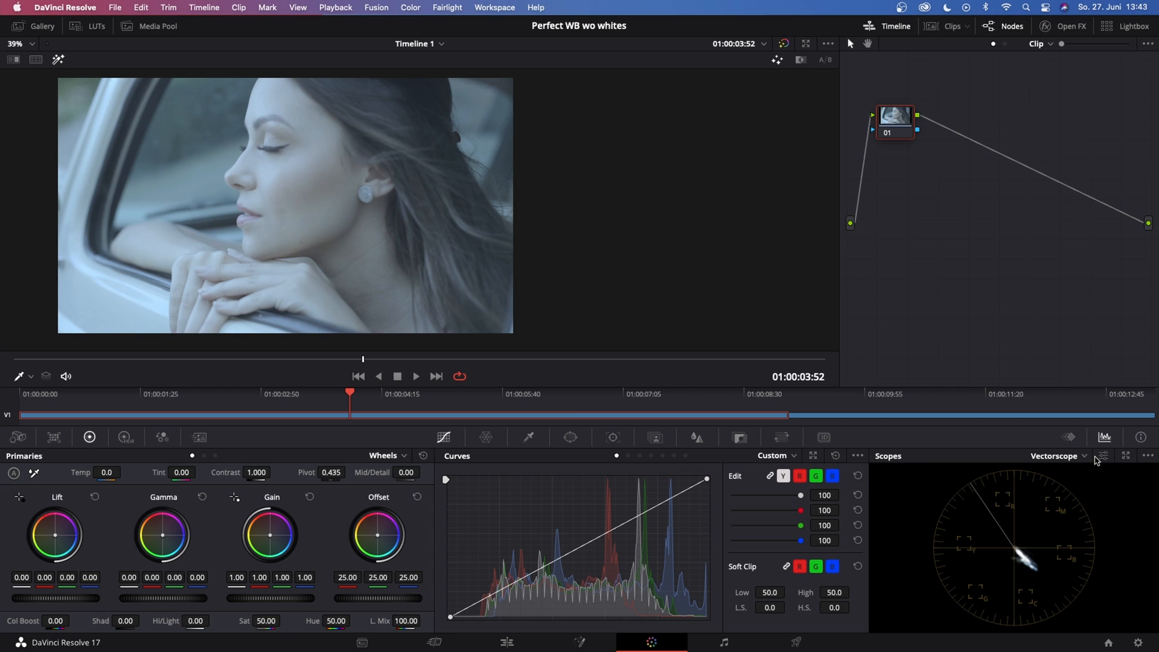
pyautogui.moveTo(1102, 455)
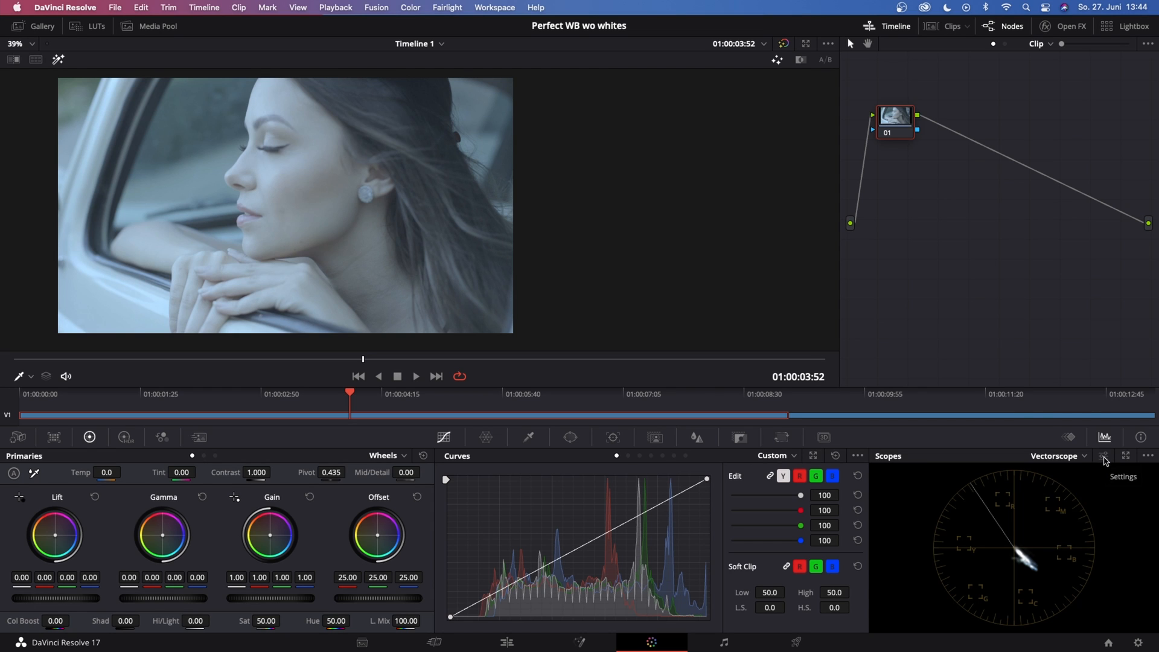
# Set the Scopes panel to four-up: Vectorscope, Waveform, CIE Chromaticity and Histogram
pyautogui.click(1105, 457)
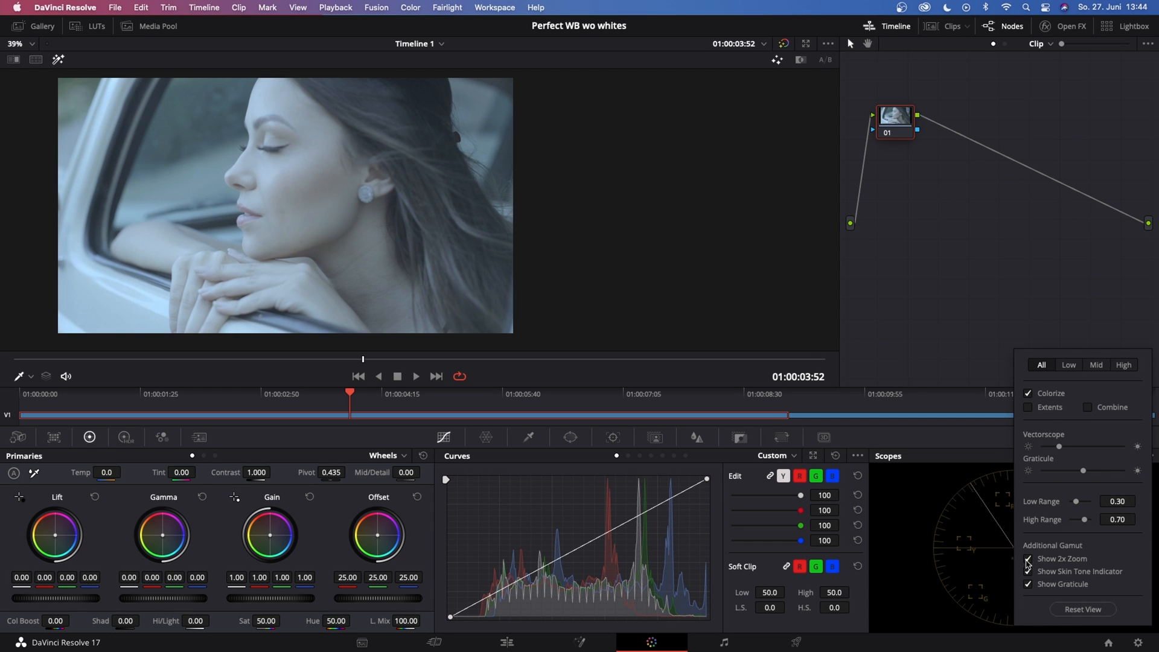
pyautogui.click(1028, 572)
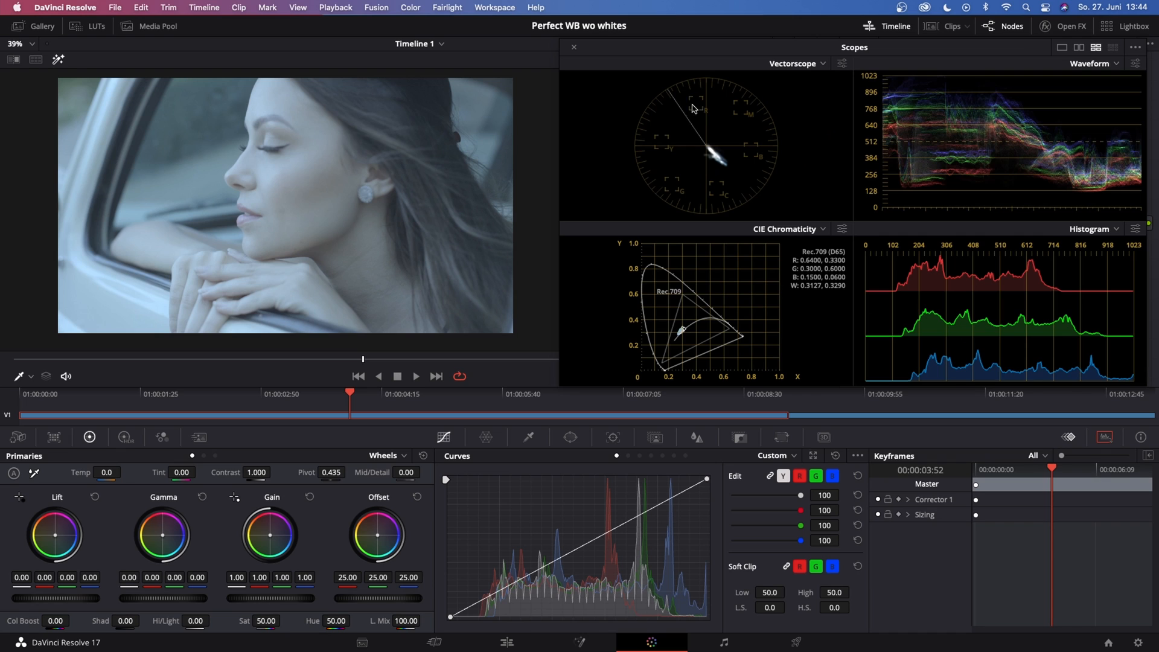
pyautogui.moveTo(784, 93)
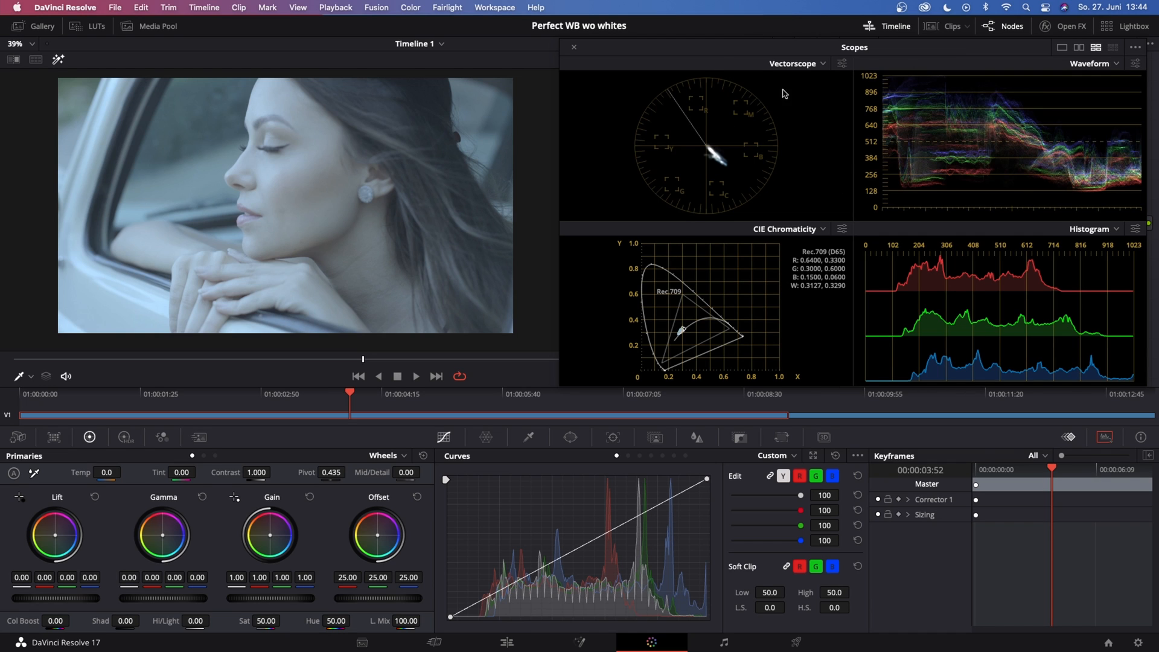
pyautogui.moveTo(1083, 58)
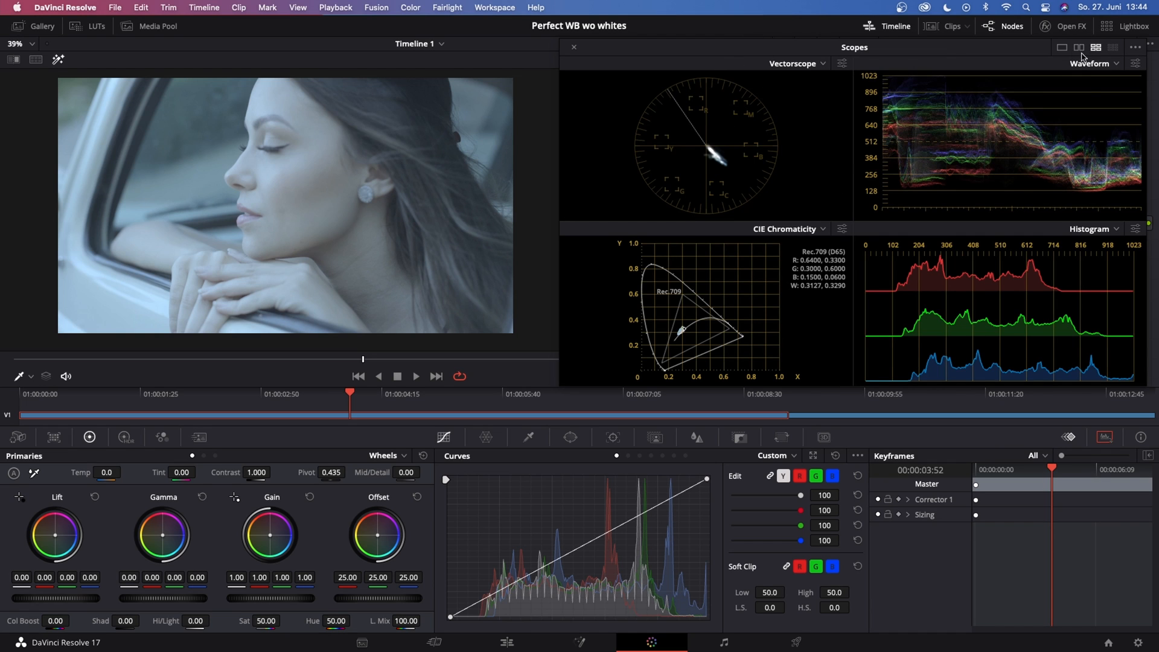
# Switch the Scopes panel to single view so one large vectorscope appears
pyautogui.click(1062, 47)
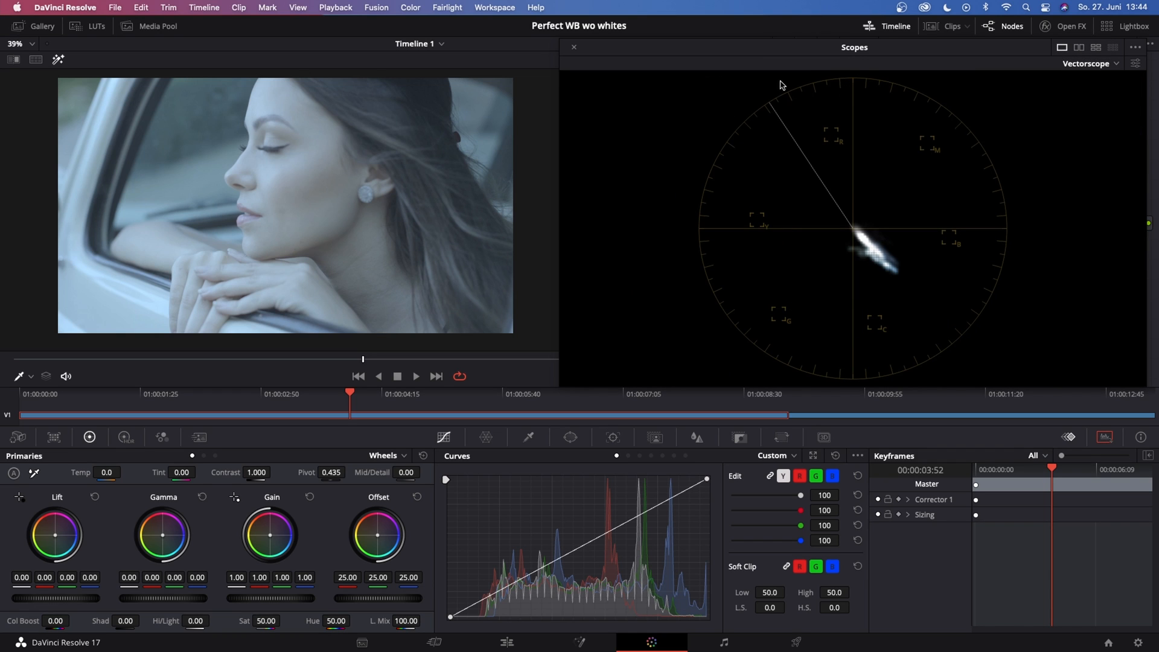
pyautogui.moveTo(856, 235)
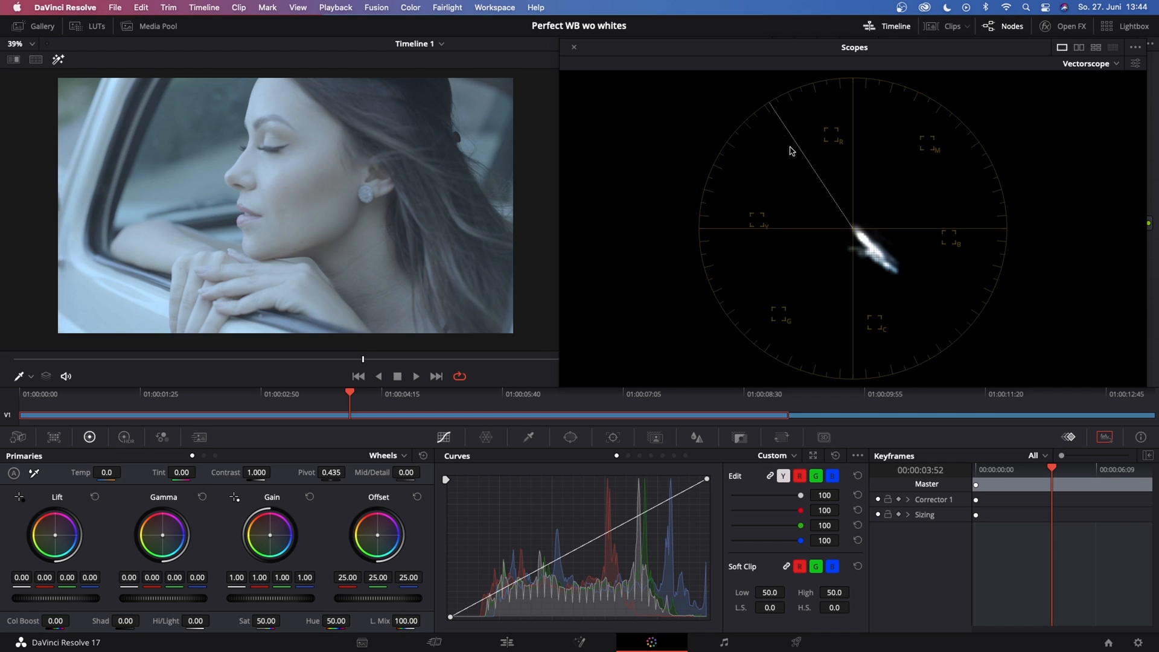
pyautogui.moveTo(854, 231)
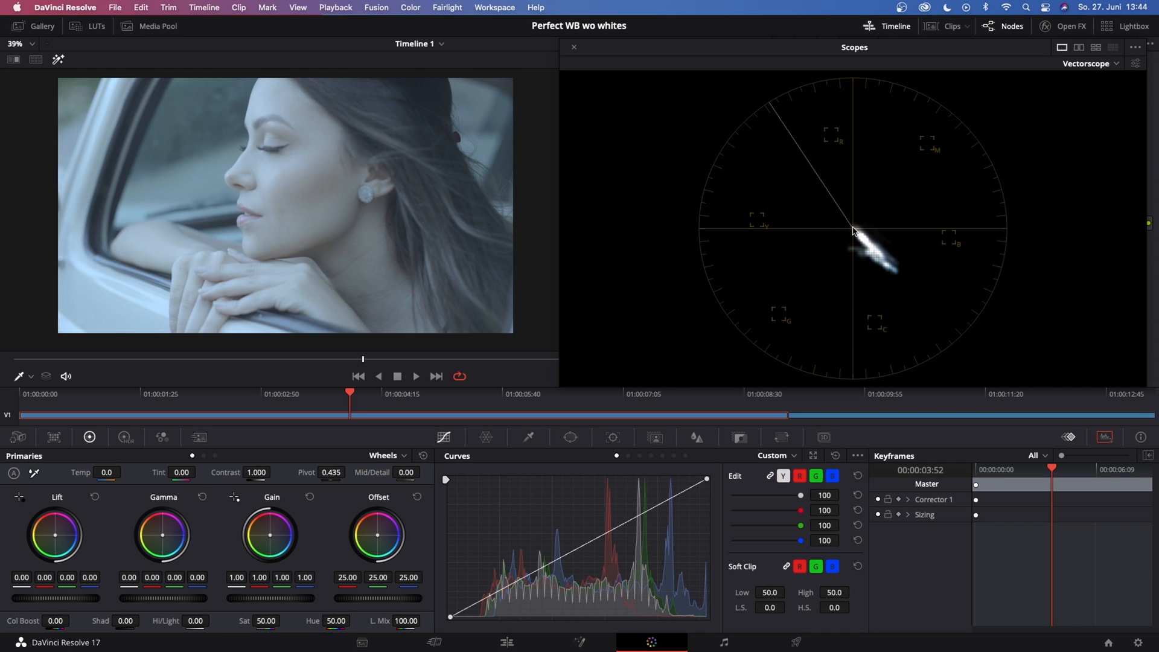
pyautogui.moveTo(819, 178)
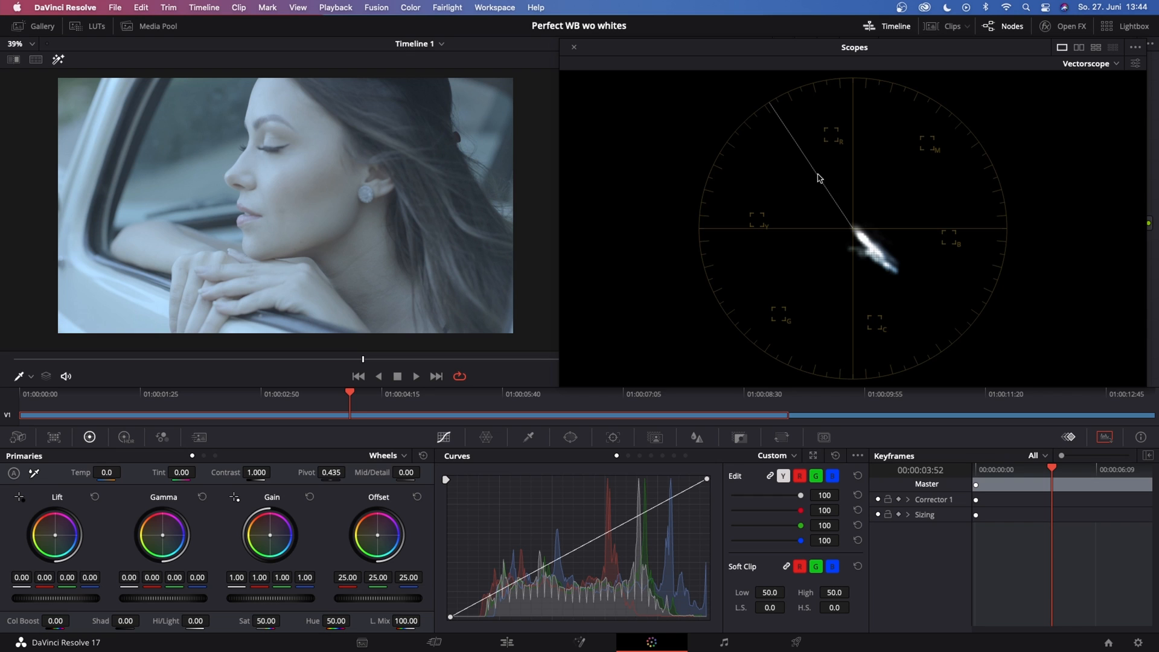
pyautogui.moveTo(569, 437)
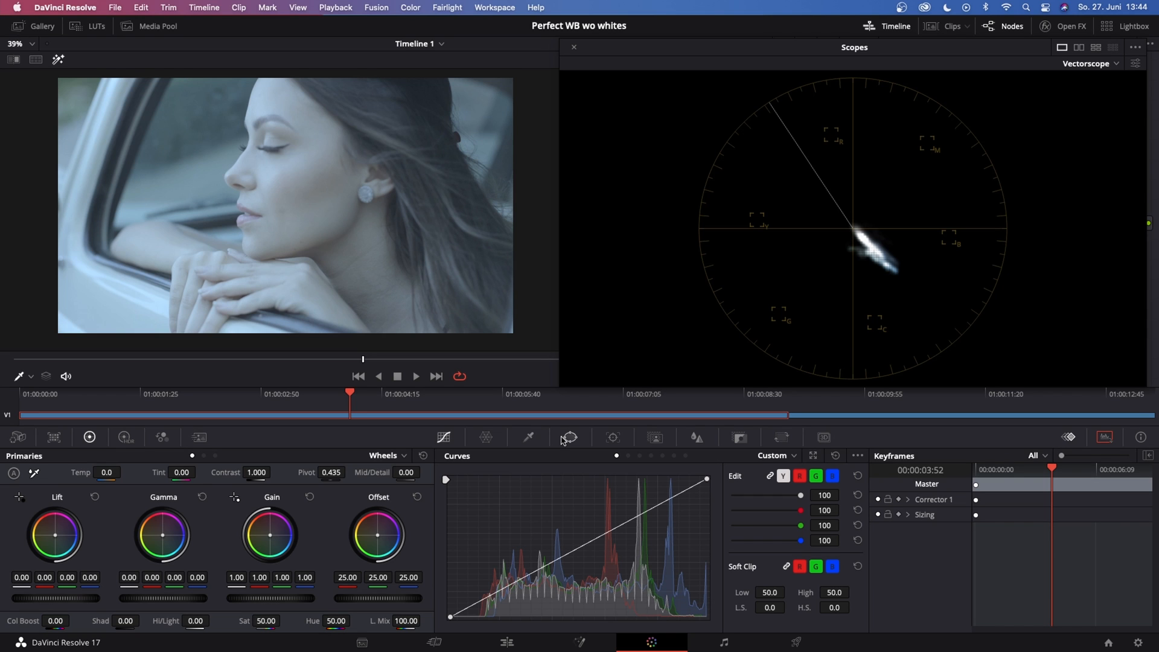
pyautogui.moveTo(575, 440)
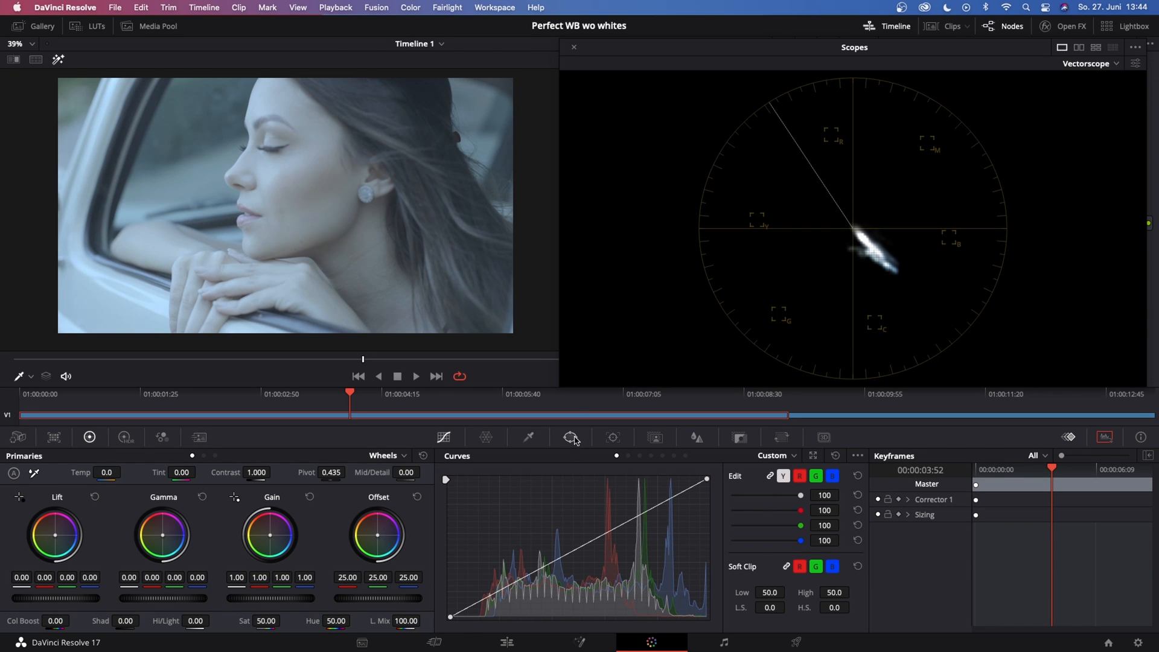
# Draw a polygon power window outlining the woman's face from forehead to chin
pyautogui.click(569, 437)
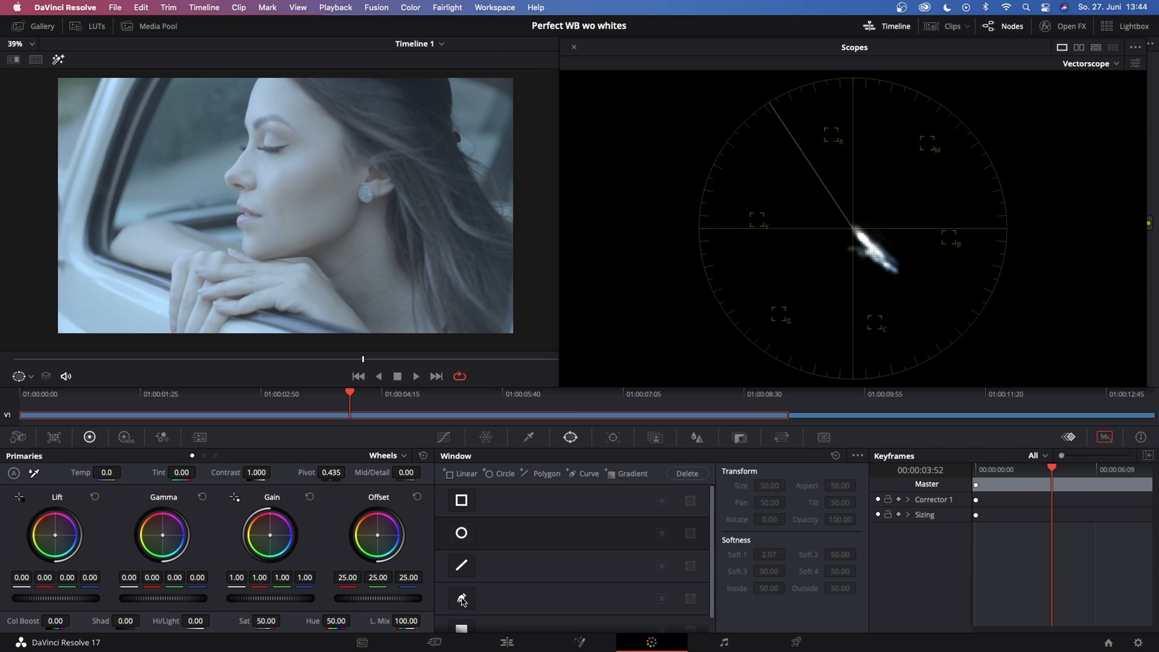
pyautogui.click(462, 599)
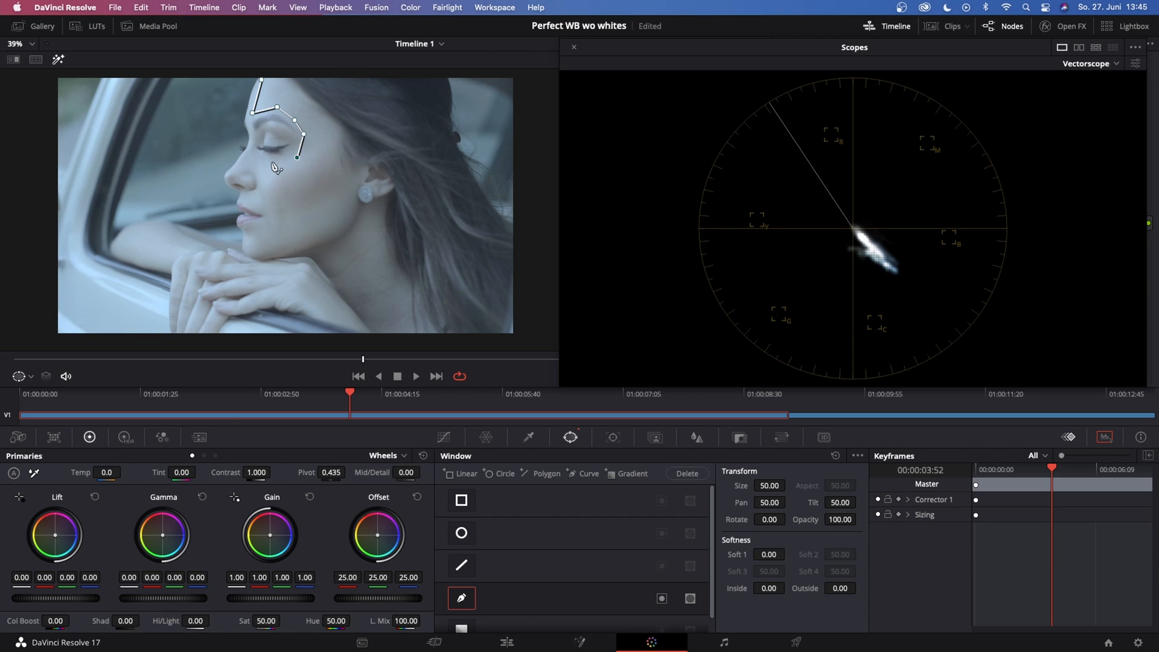
pyautogui.moveTo(297, 157); pyautogui.dragTo(250, 157)
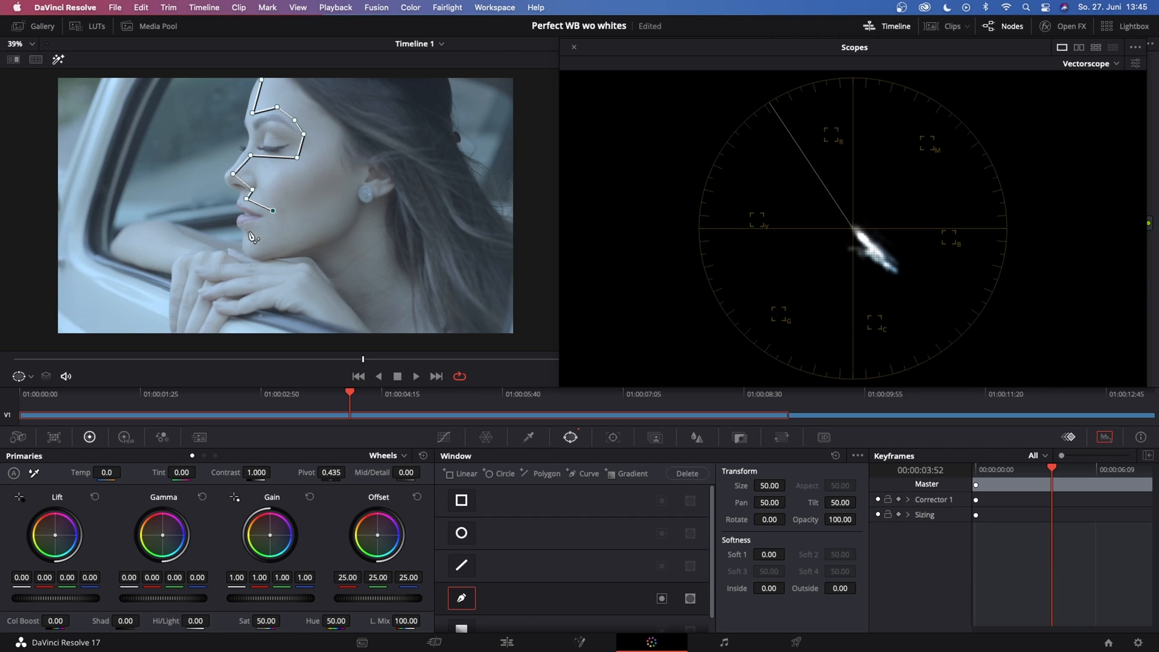
pyautogui.moveTo(272, 211); pyautogui.dragTo(253, 251)
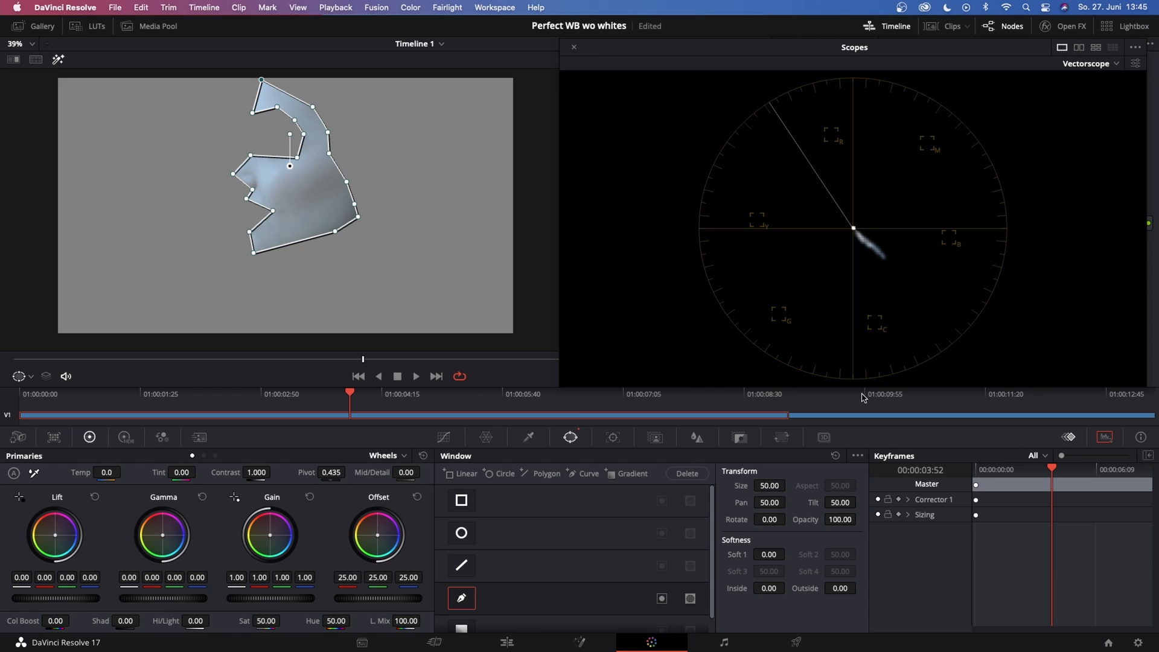
pyautogui.moveTo(772, 109)
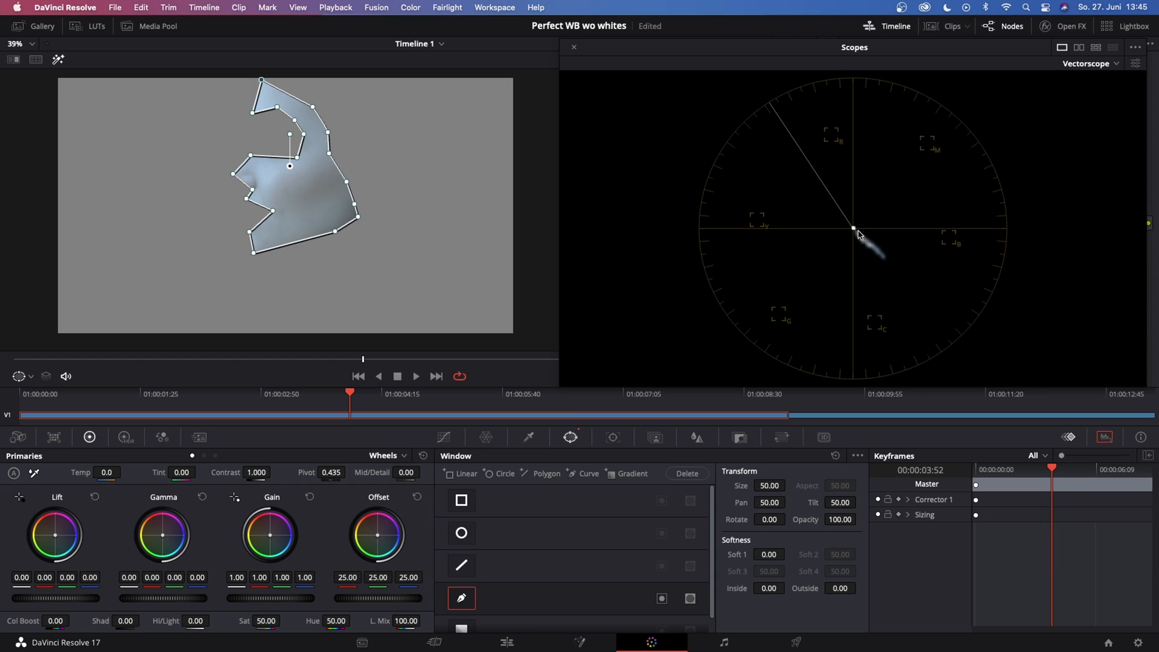
pyautogui.moveTo(873, 252)
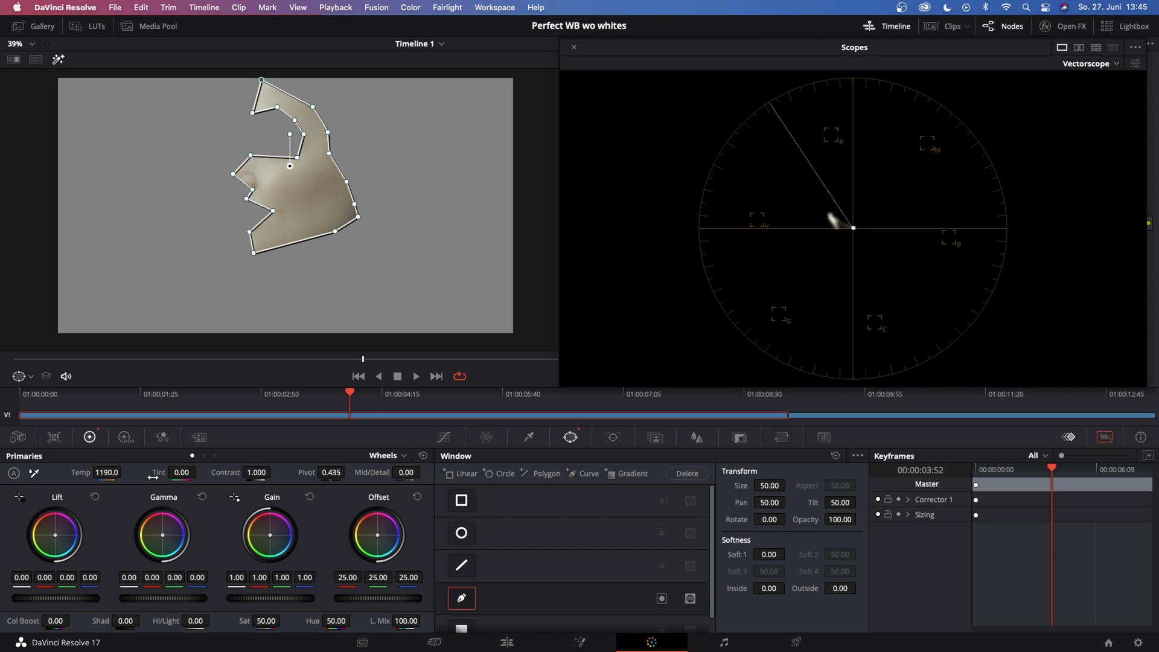
pyautogui.moveTo(764, 316)
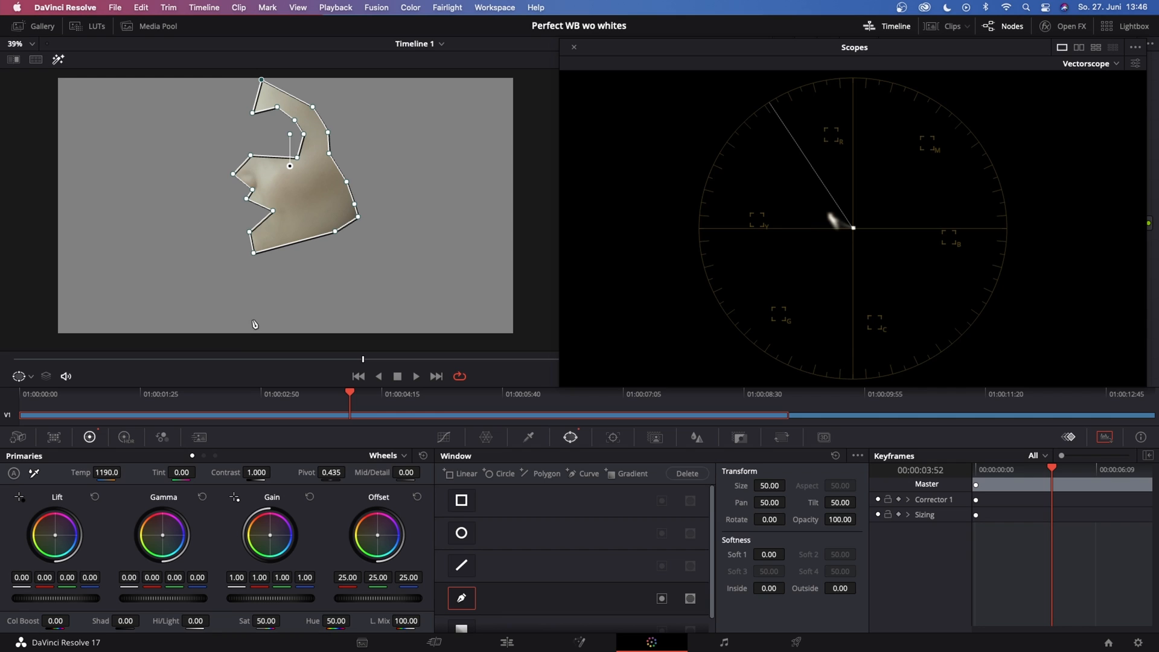
# Raise Temp to 1320 and Tint to 42.50, then turn off the face window
pyautogui.click(198, 471)
pyautogui.write('34.5')
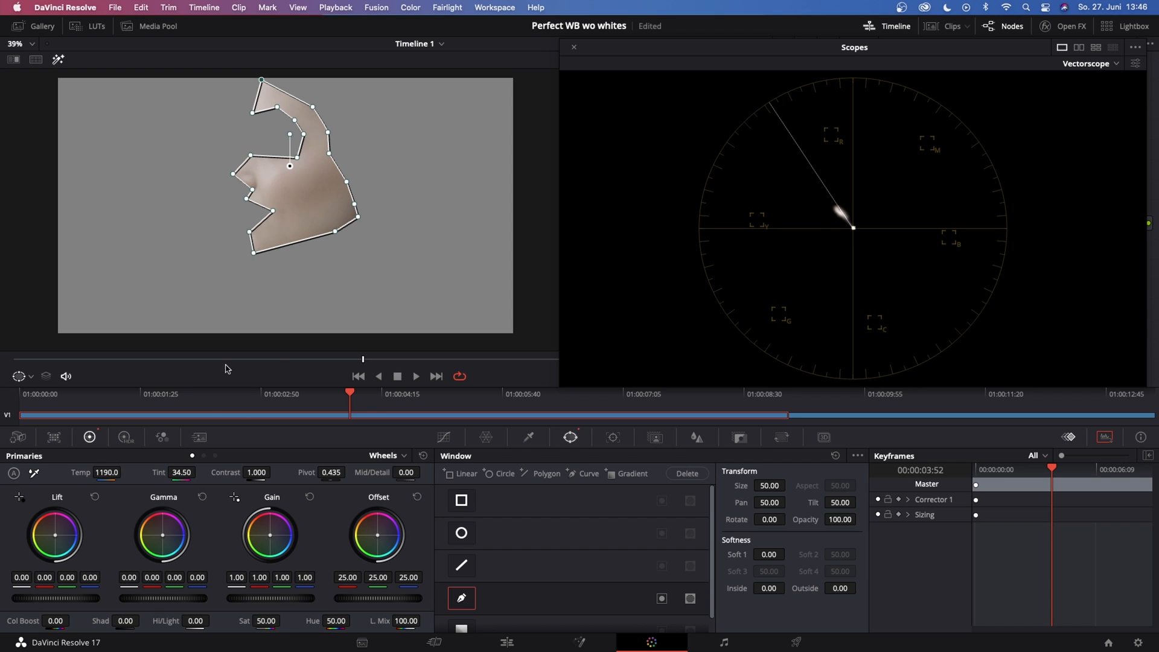
pyautogui.moveTo(131, 467)
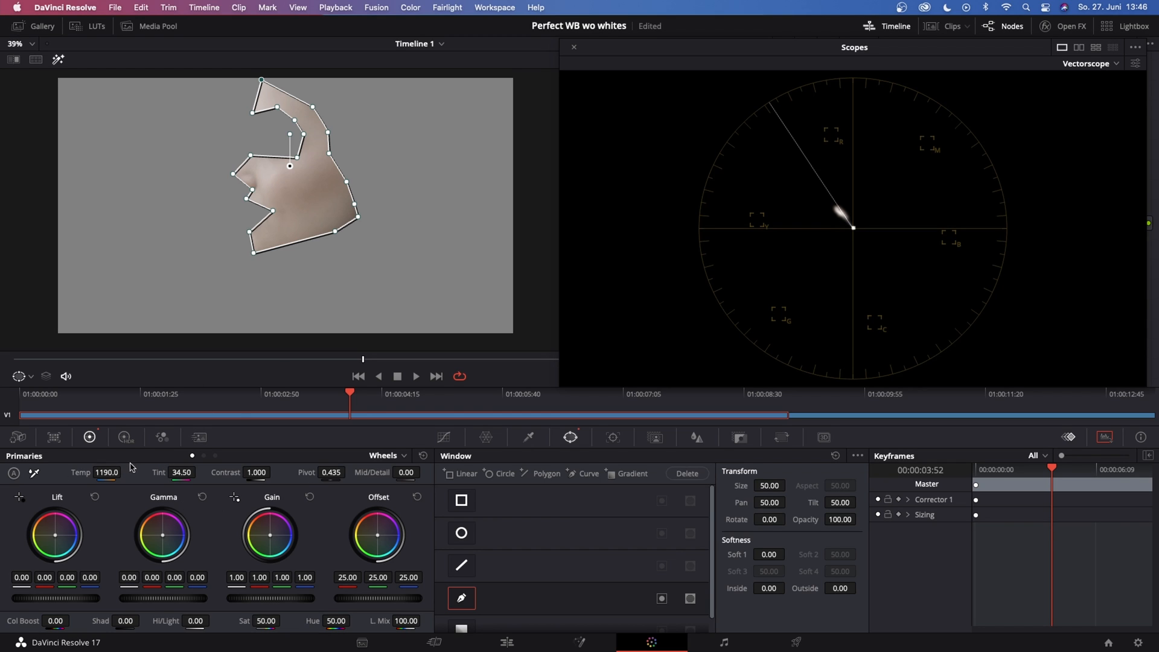
pyautogui.moveTo(105, 471); pyautogui.dragTo(193, 471)
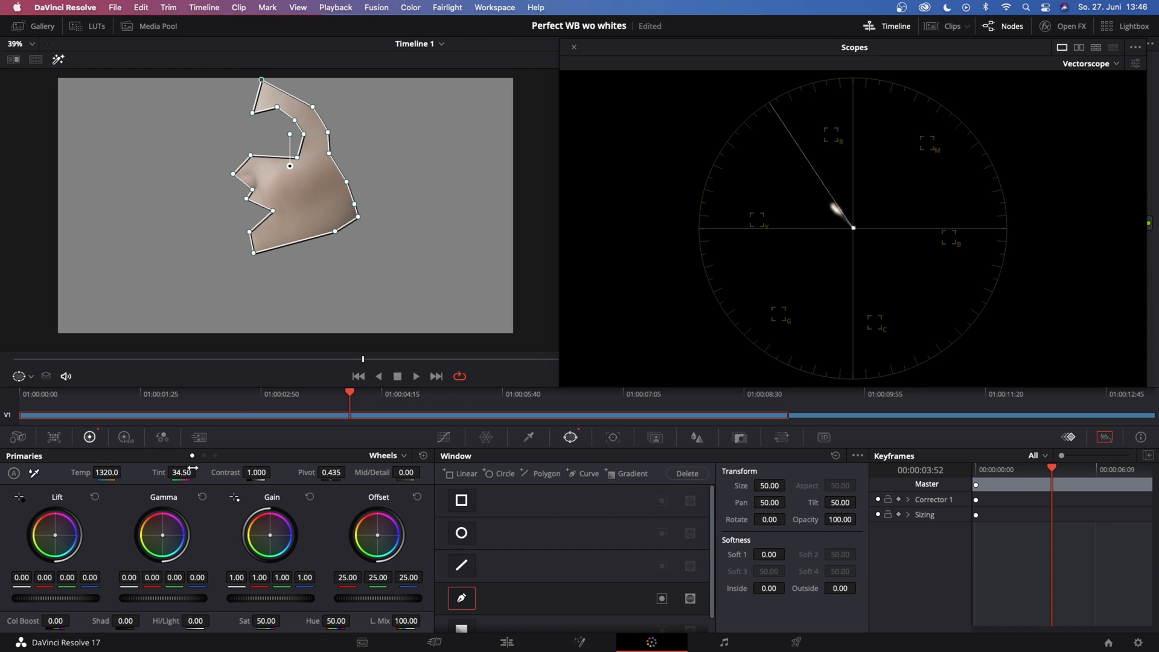
pyautogui.moveTo(181, 471); pyautogui.dragTo(200, 472)
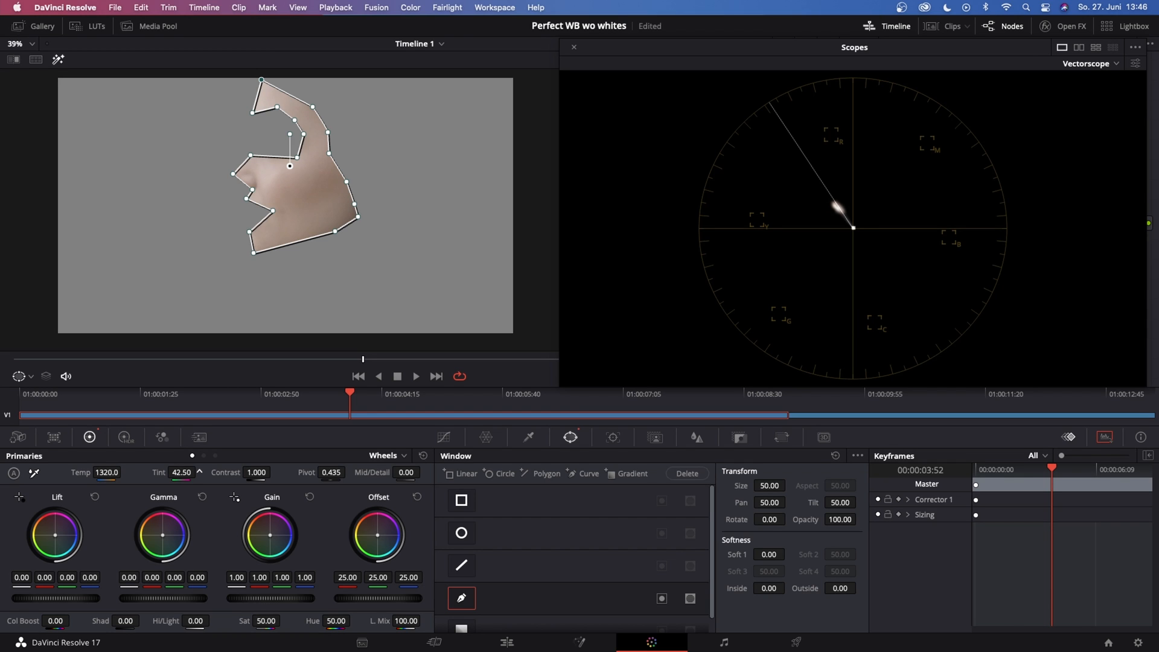
pyautogui.moveTo(813, 194)
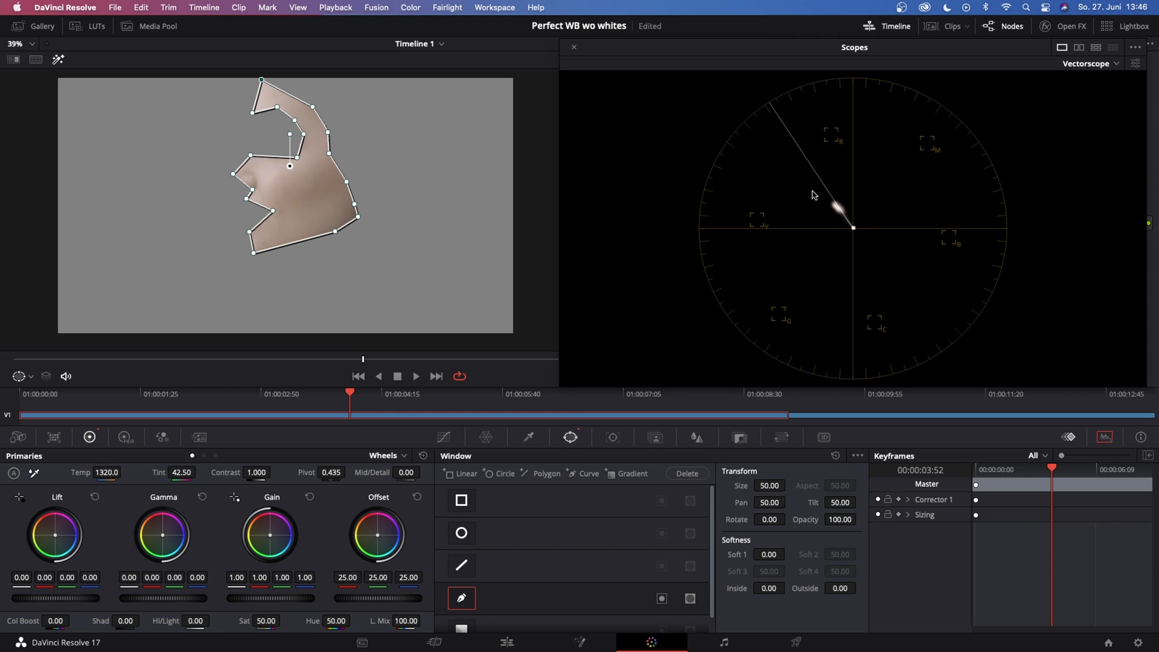
pyautogui.moveTo(449, 609)
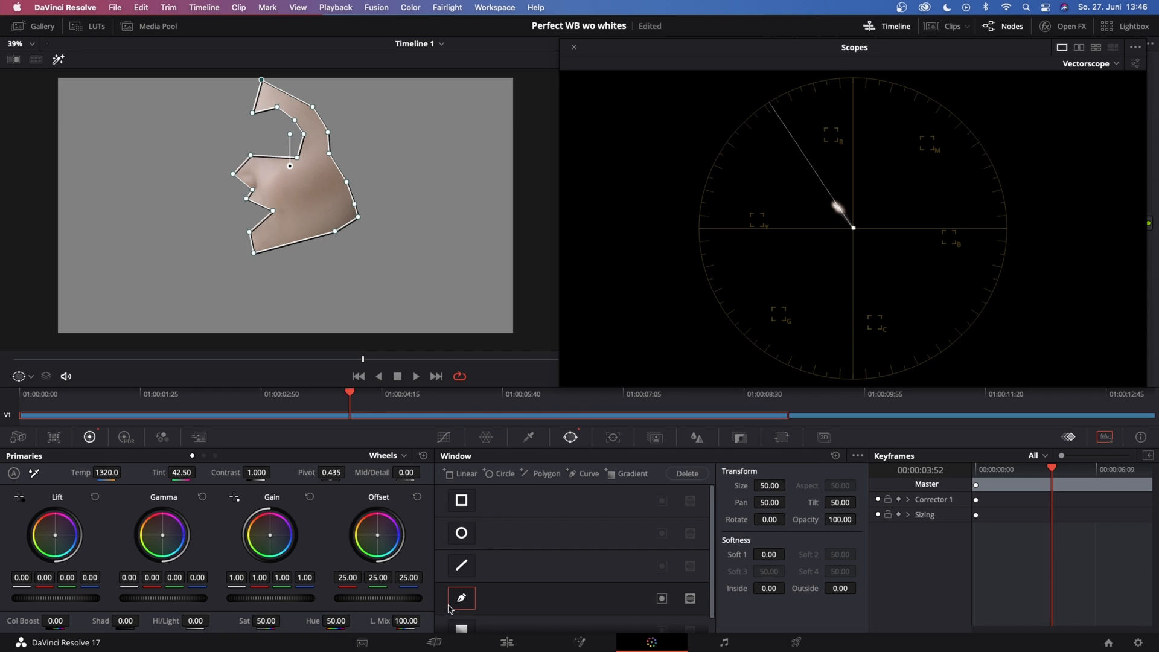
pyautogui.click(461, 597)
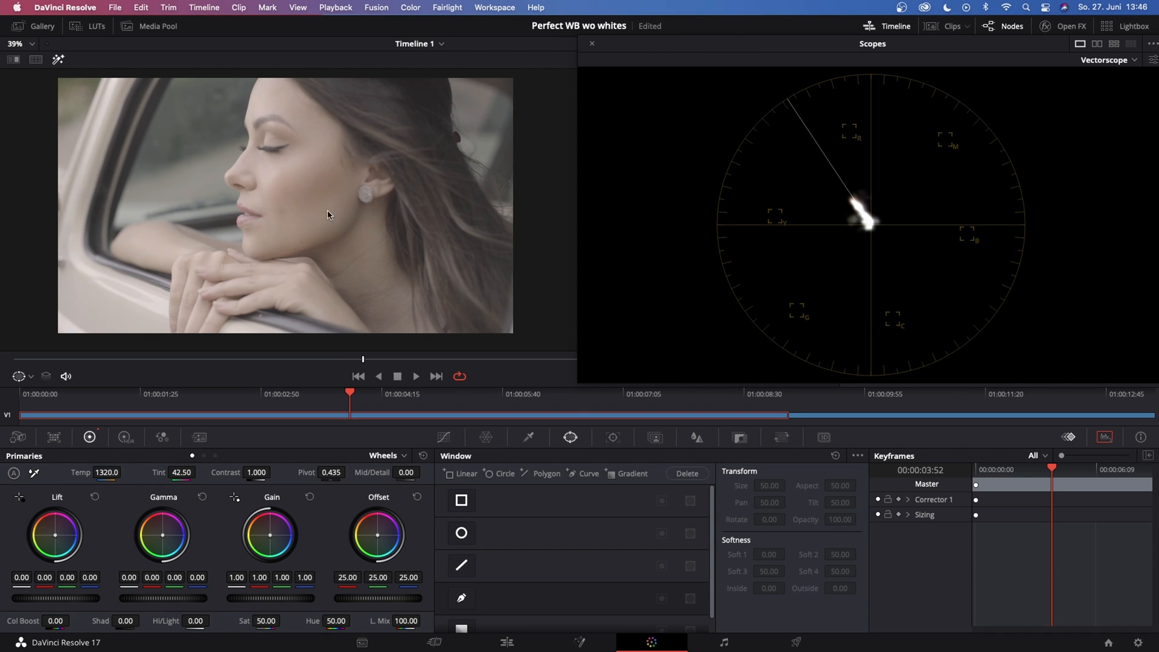
pyautogui.moveTo(235, 139)
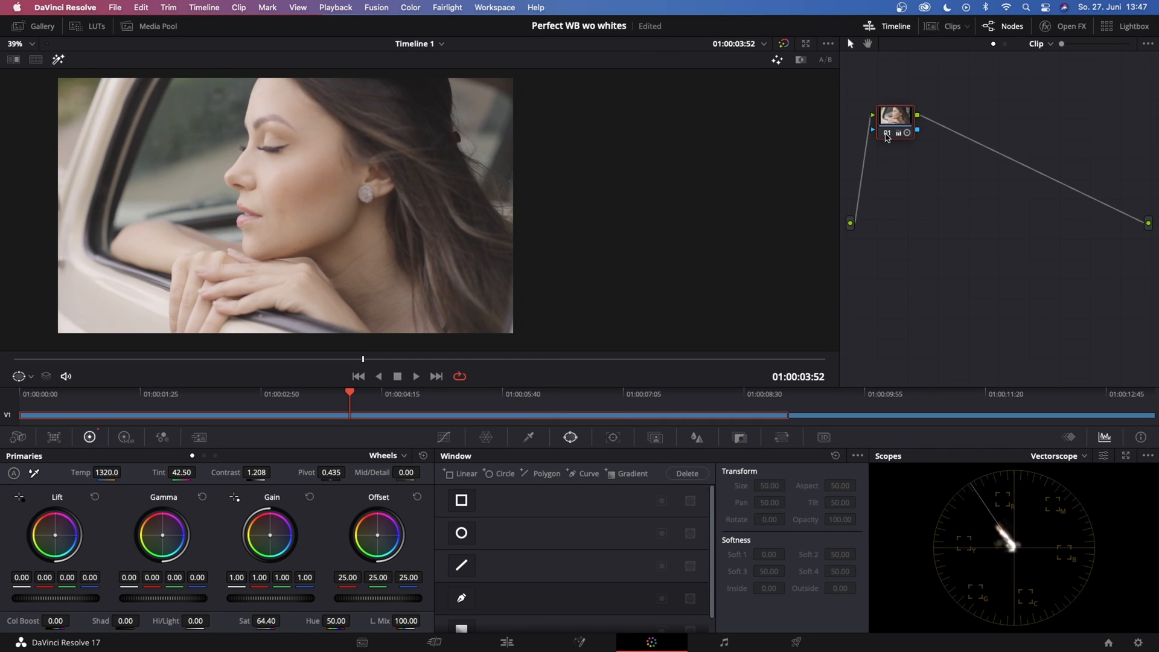
pyautogui.moveTo(896, 147)
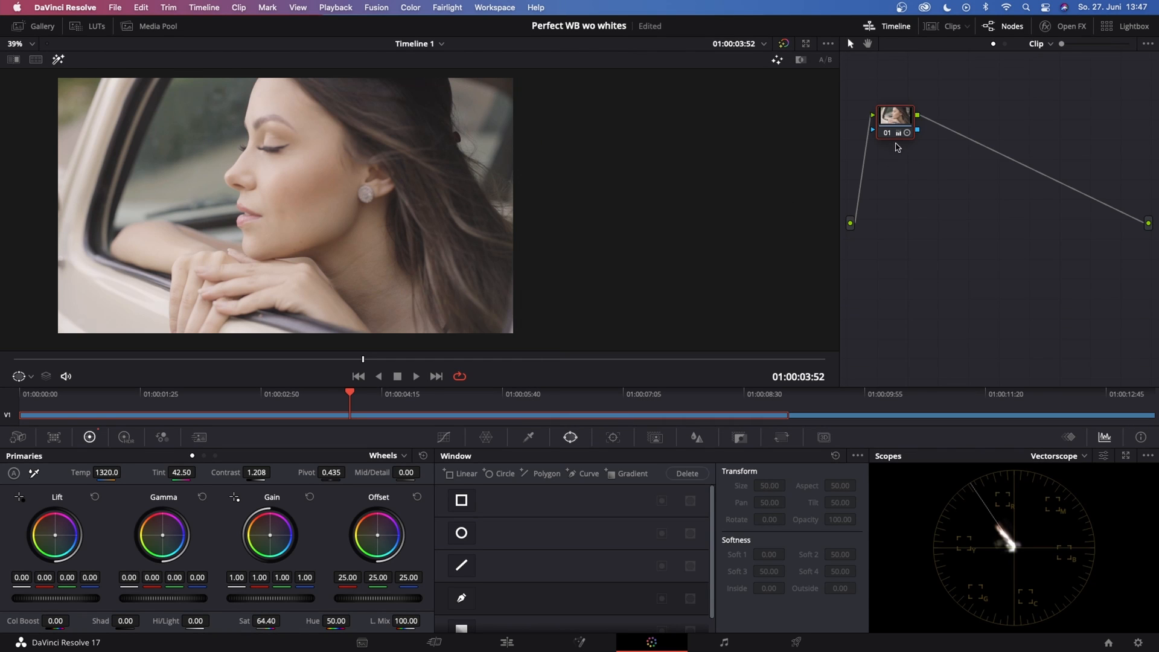
pyautogui.moveTo(895, 133)
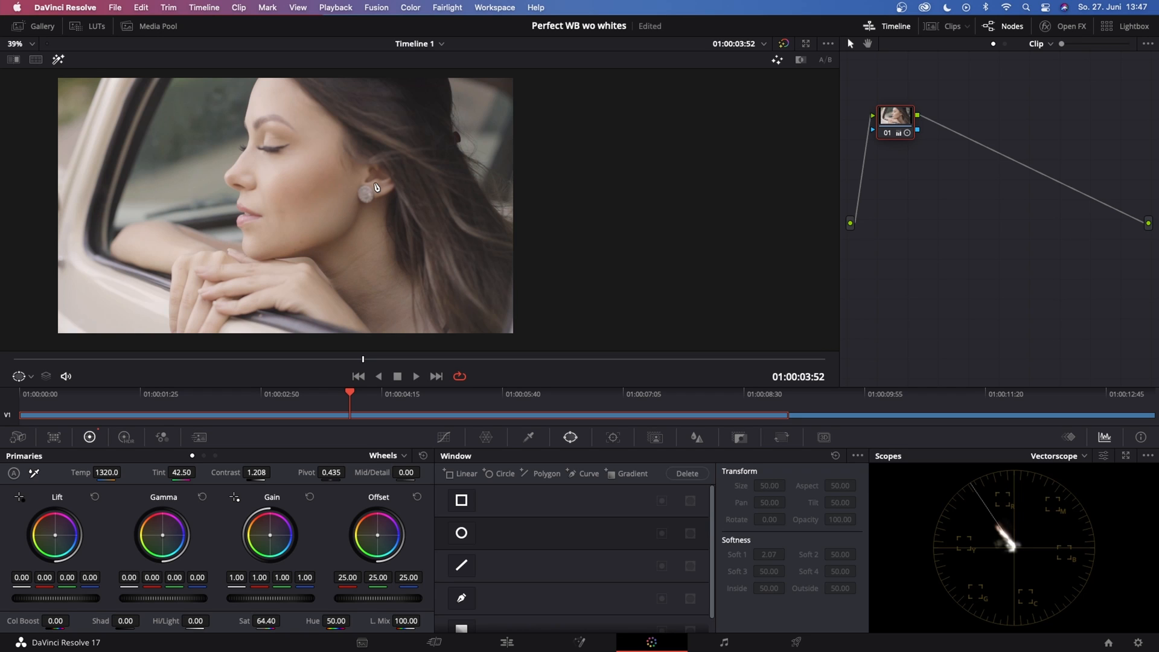
pyautogui.moveTo(362, 230)
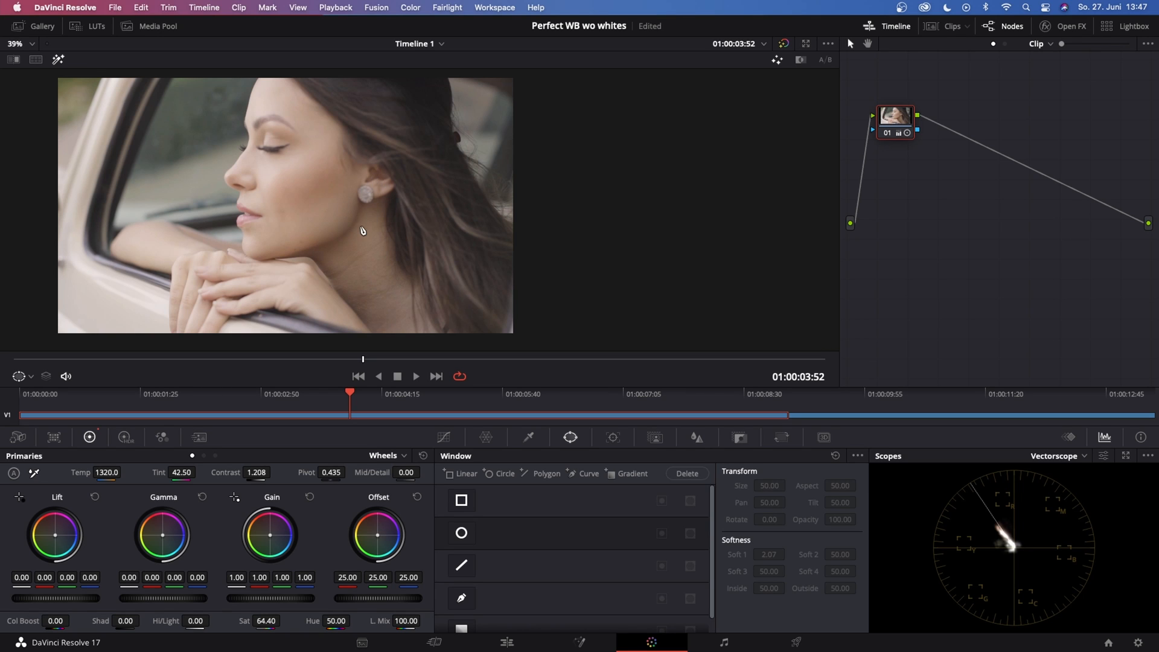
pyautogui.moveTo(925, 509)
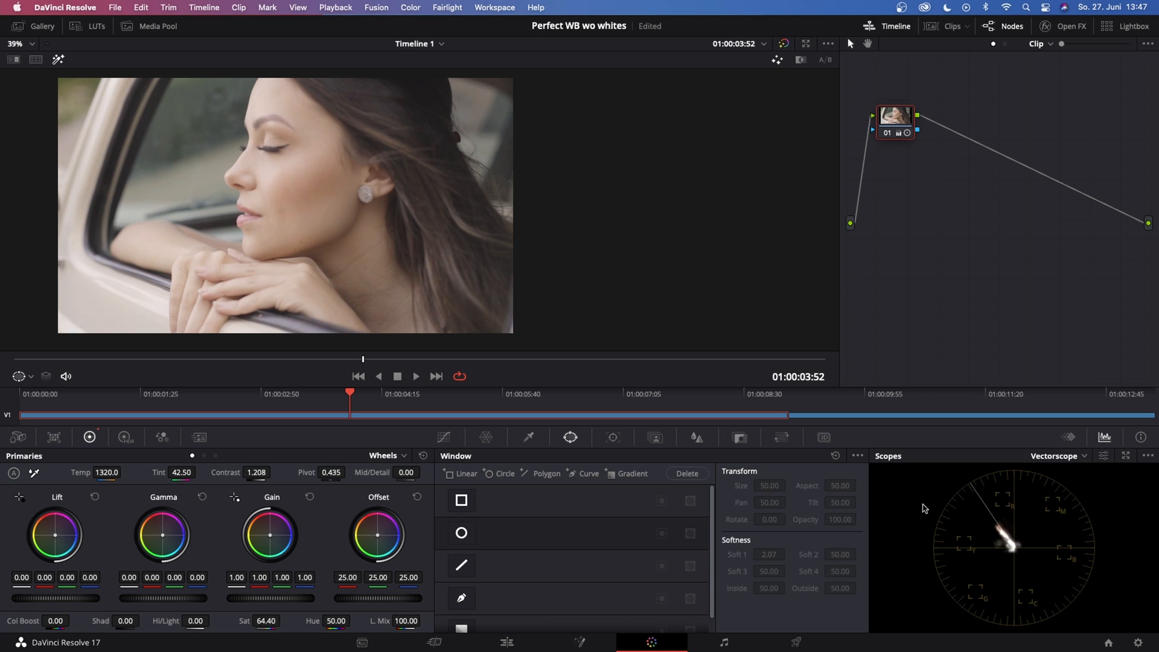
pyautogui.moveTo(825, 420)
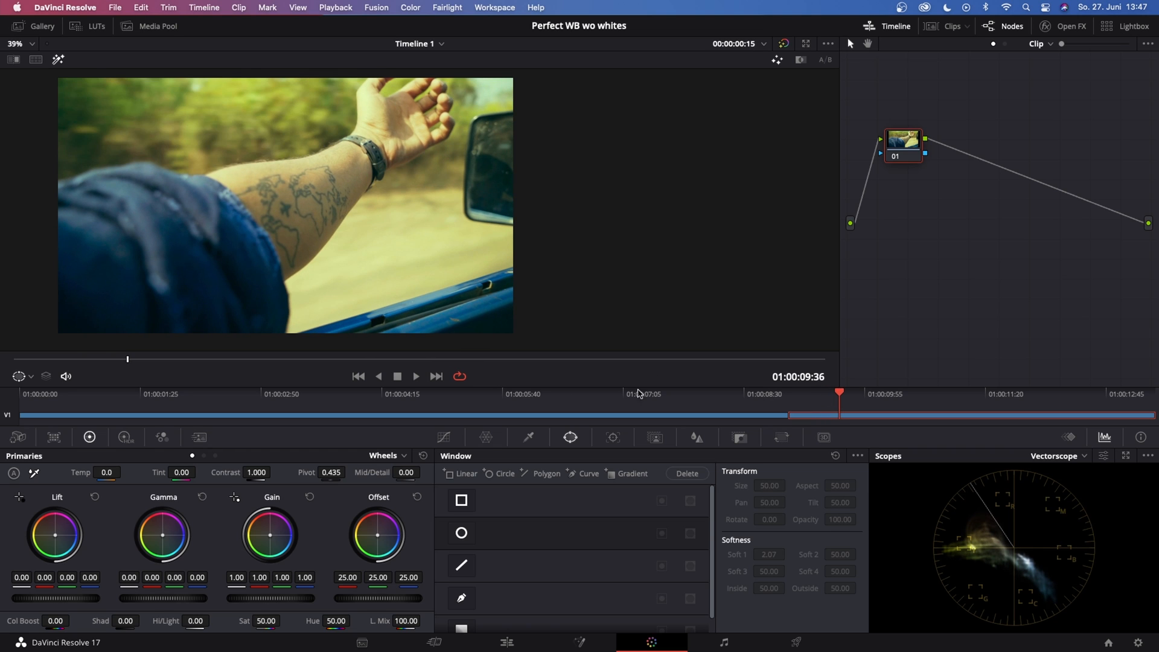
pyautogui.moveTo(155, 110)
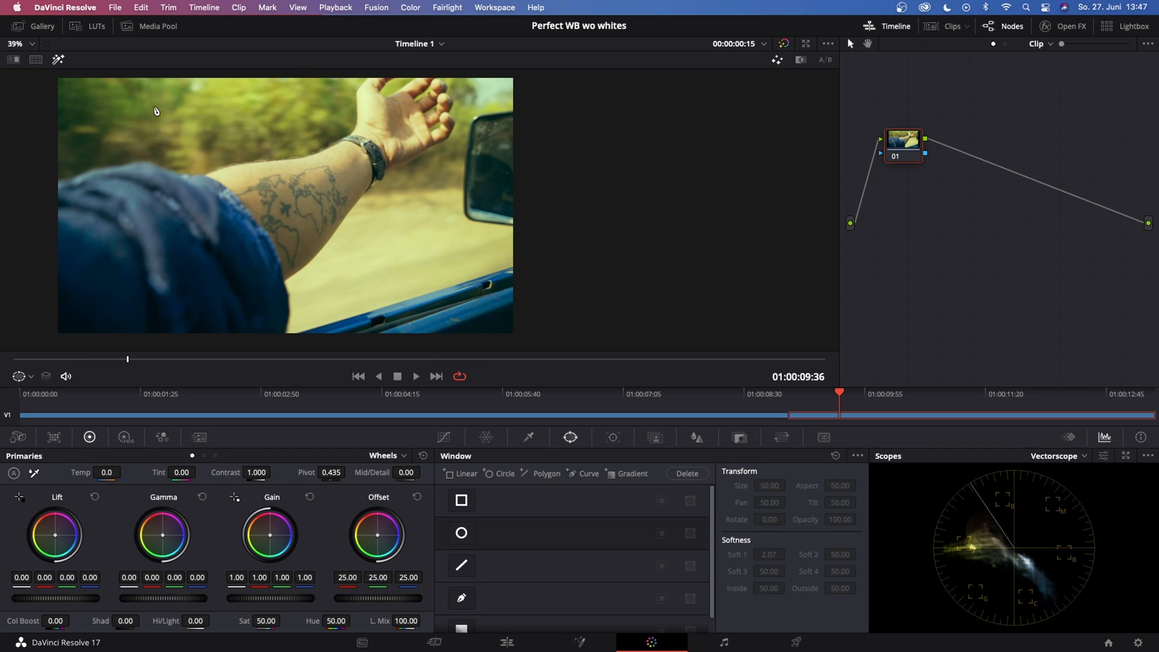
pyautogui.moveTo(362, 196)
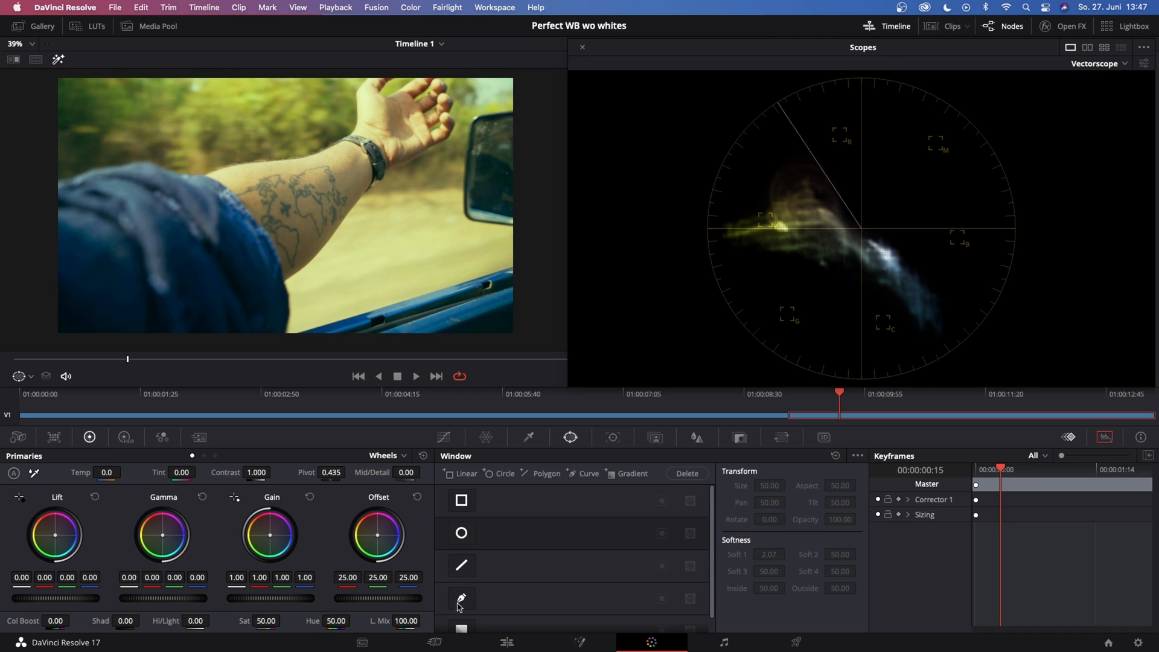
# Choose the Polygon window tool for the tattooed-arm clip
pyautogui.click(461, 599)
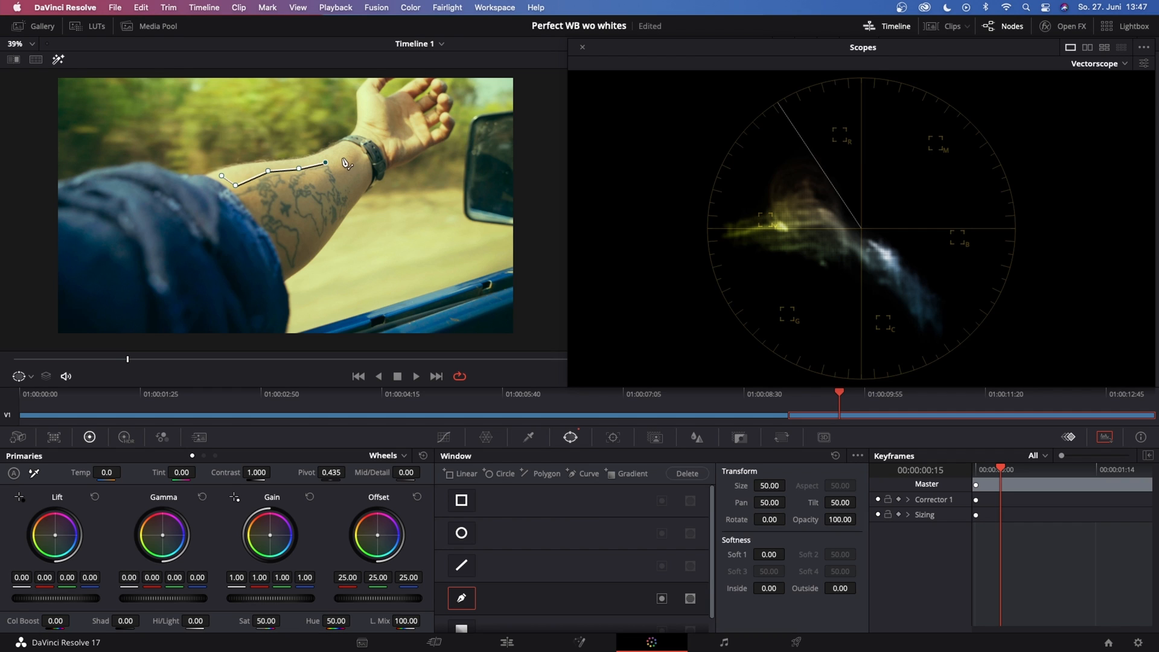
# Outline a strip of forearm skin with a polygon and highlight it
pyautogui.moveTo(325, 162); pyautogui.dragTo(343, 146)
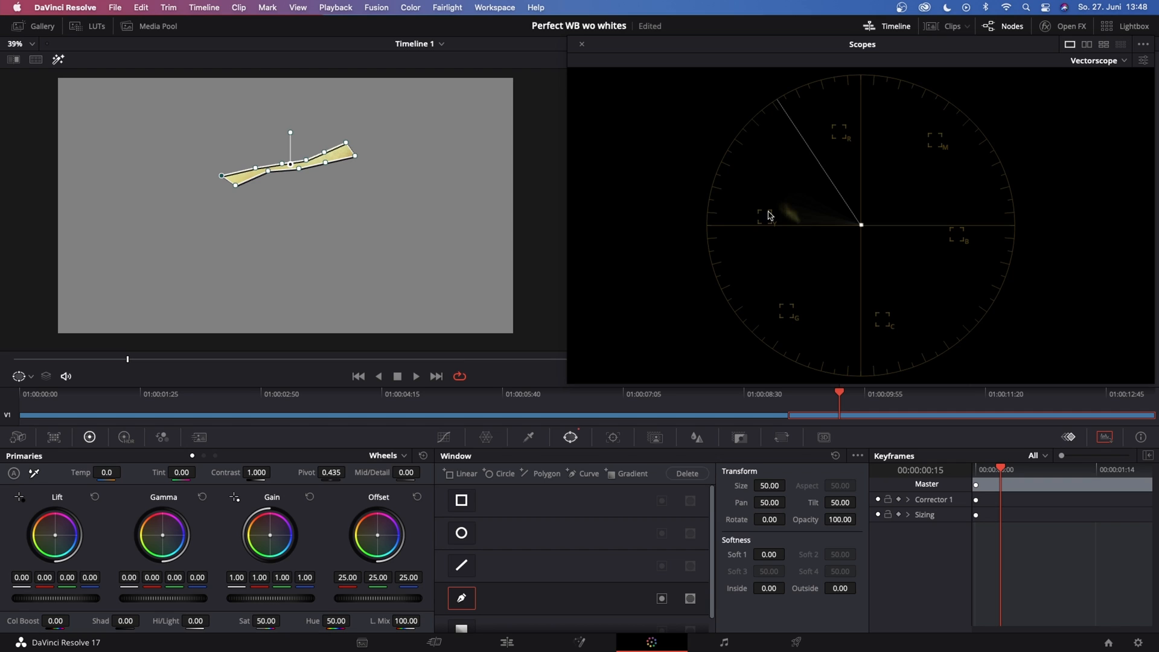
pyautogui.moveTo(499, 329)
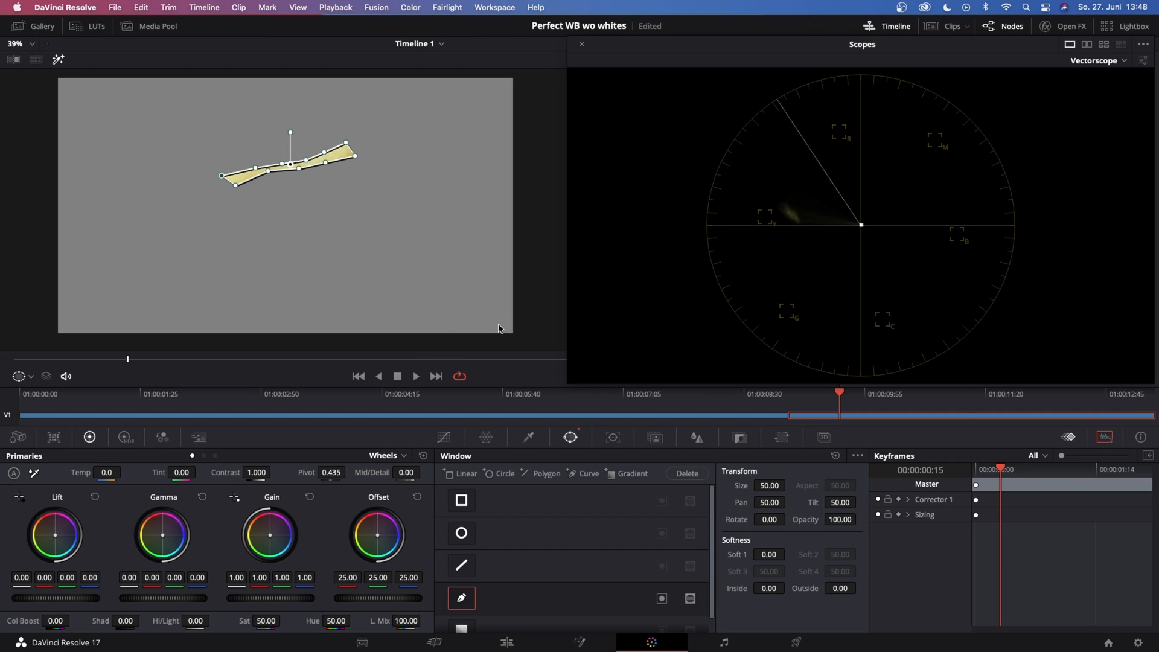
pyautogui.moveTo(196, 503)
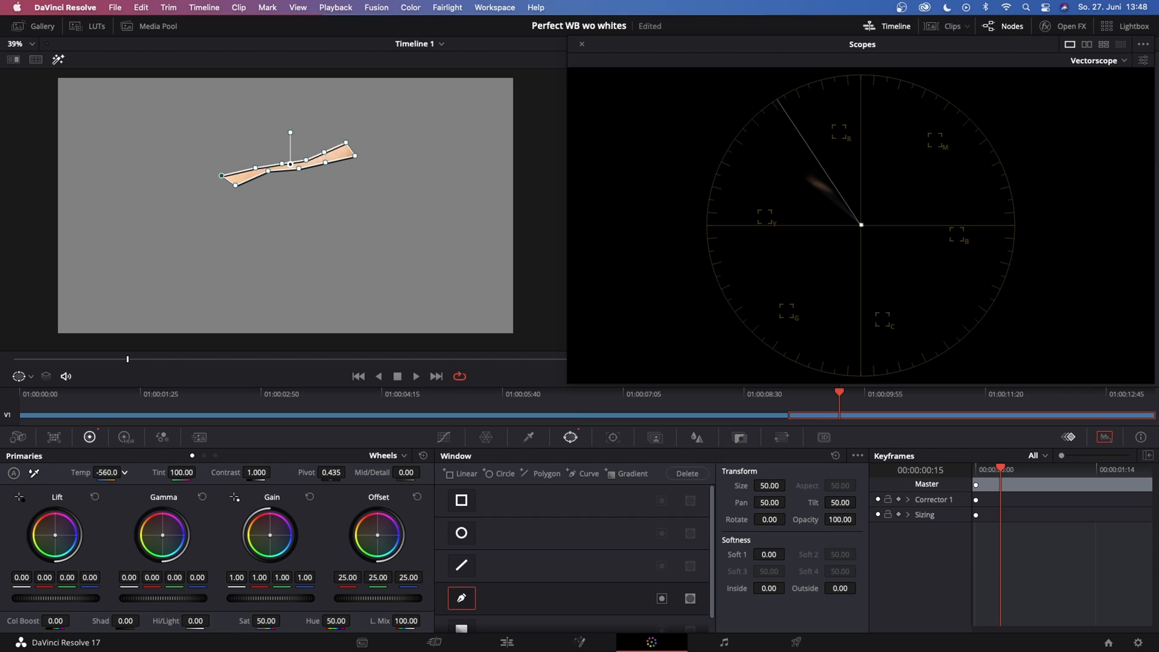
# Lower Temp to -1740 and set Tint to 100 in Primaries Wheels
pyautogui.moveTo(105, 472); pyautogui.dragTo(106, 488)
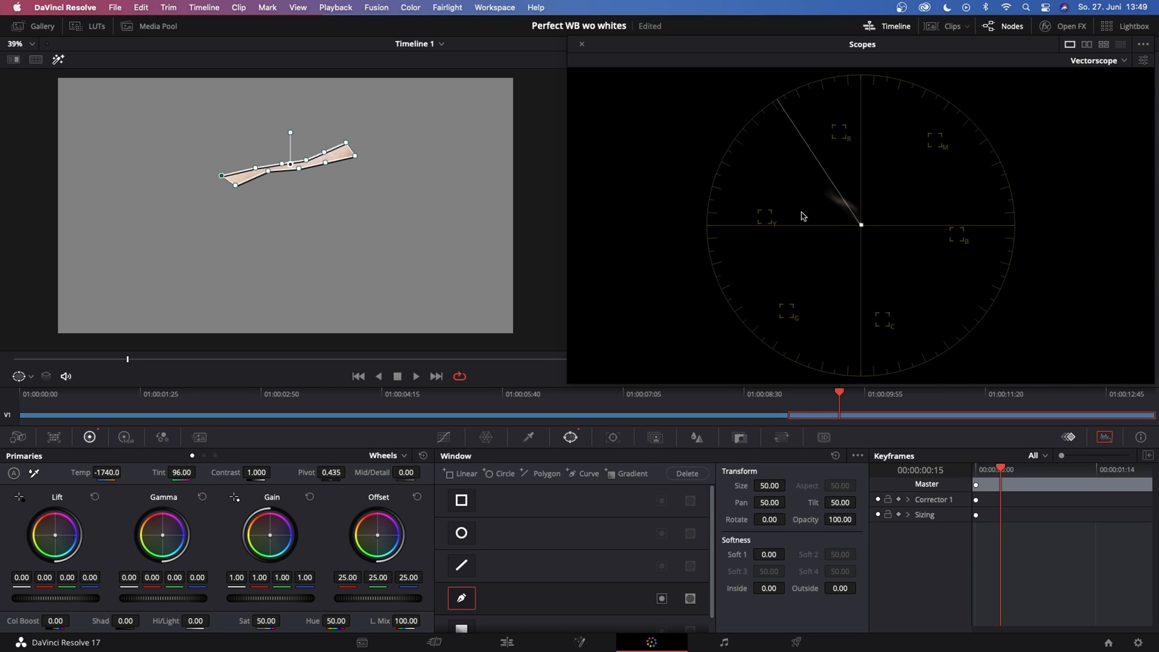
pyautogui.click(197, 473)
pyautogui.write('100')
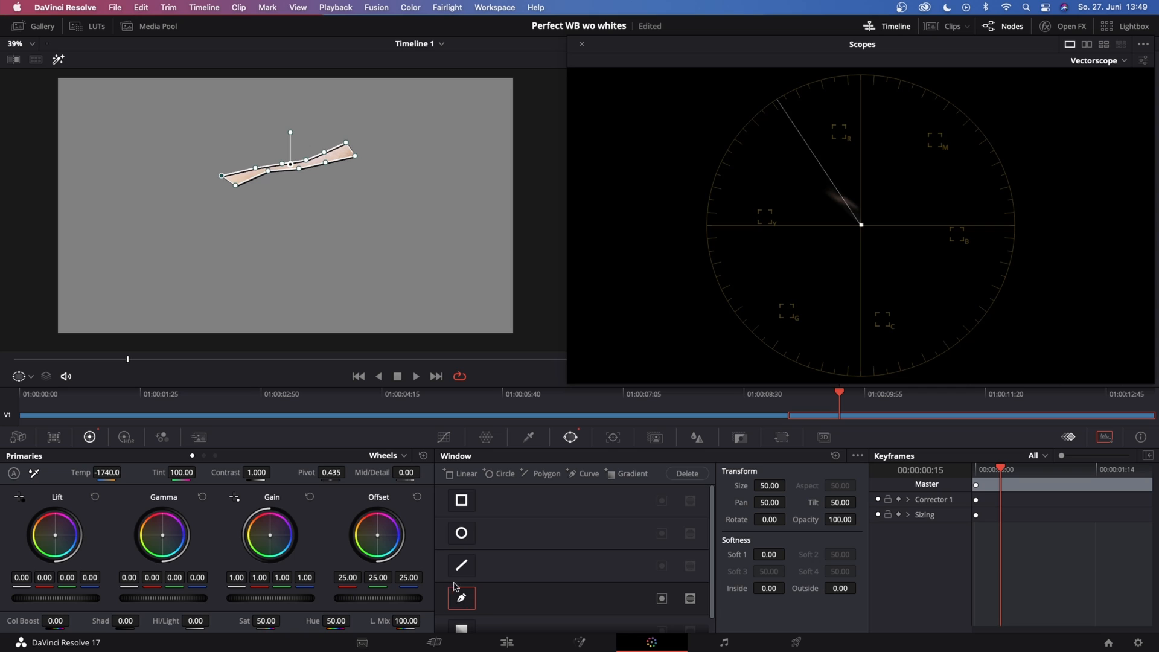
# Disable the forearm polygon window and shrink the vectorscope back to its docked size
pyautogui.click(461, 598)
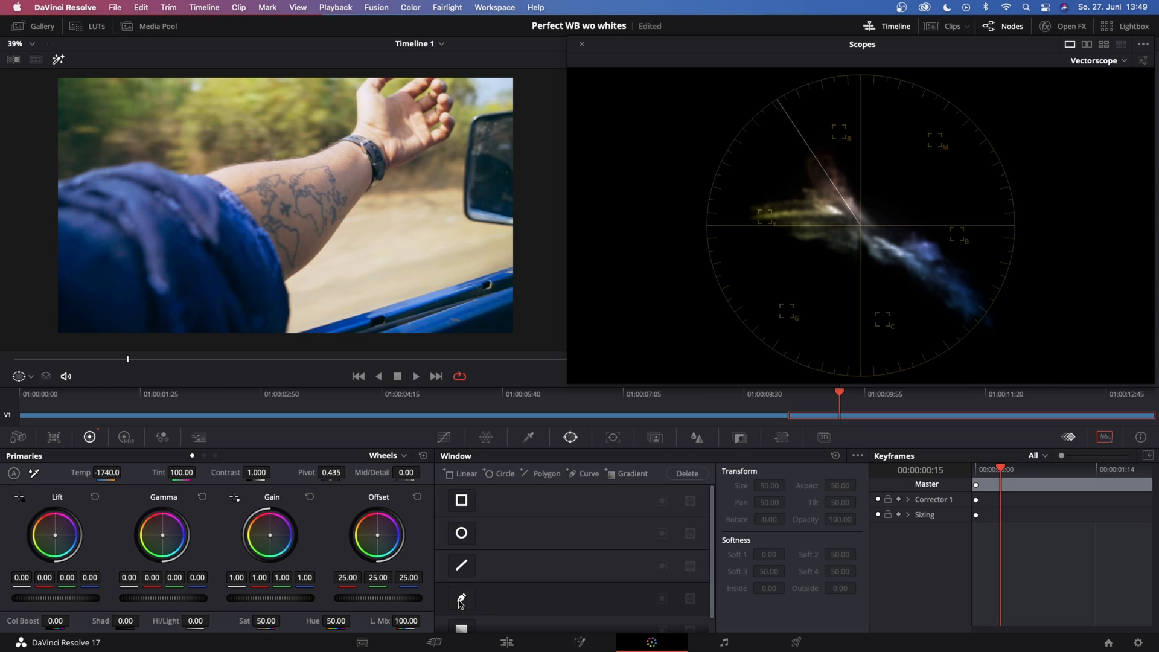
pyautogui.moveTo(384, 70)
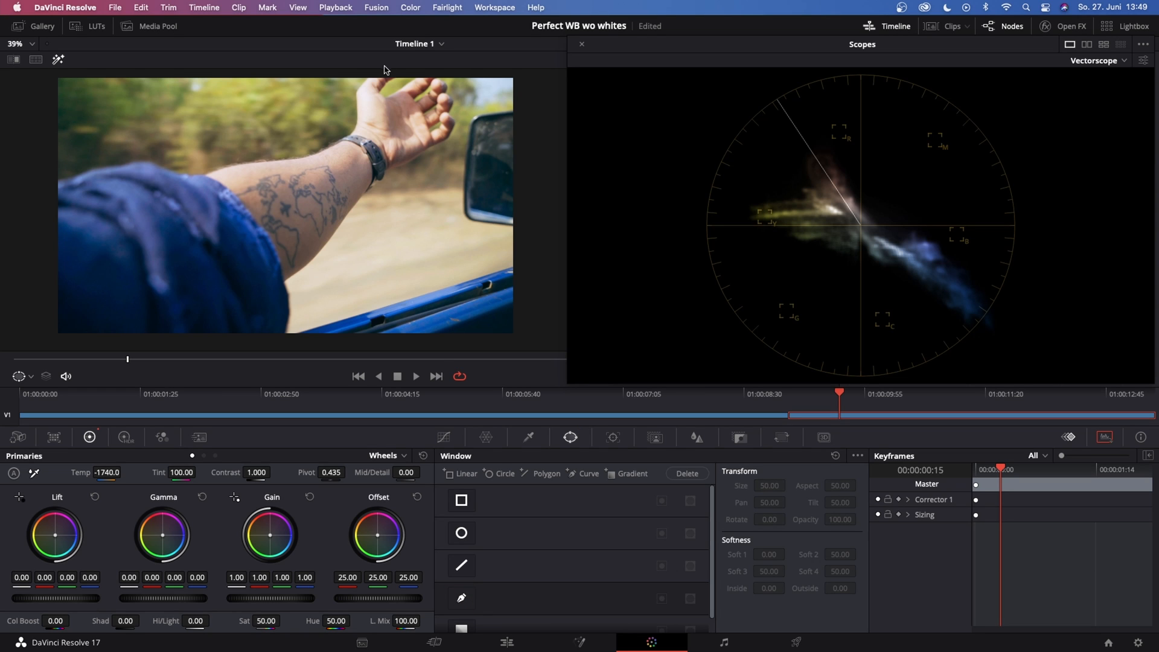
pyautogui.moveTo(143, 109)
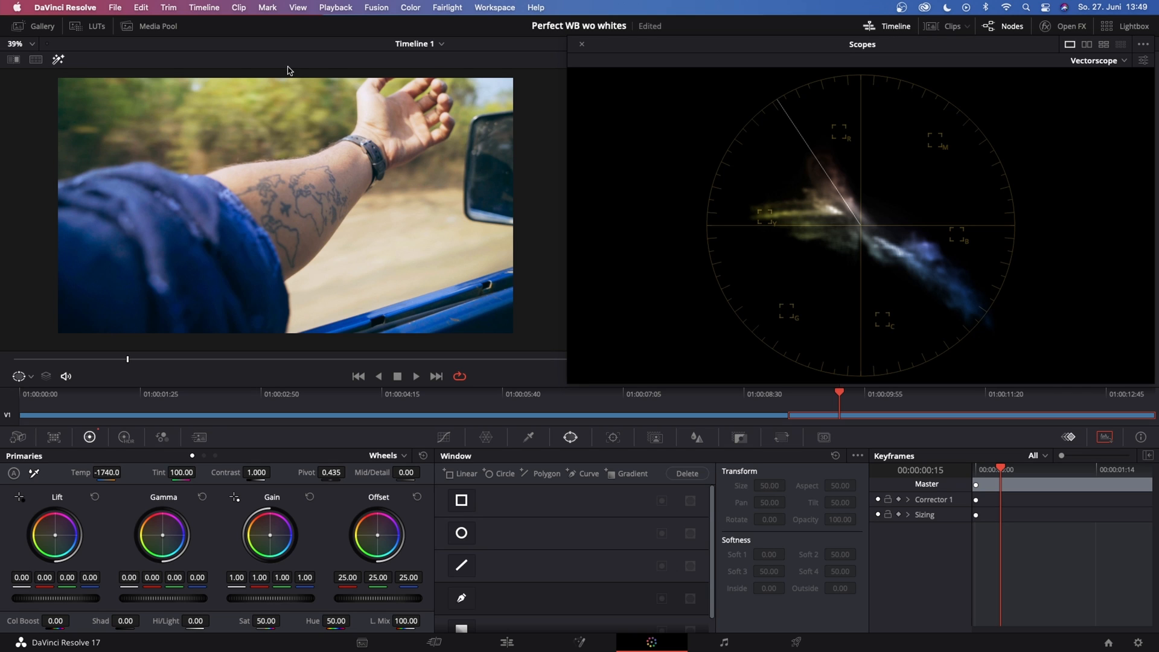
pyautogui.click(1011, 26)
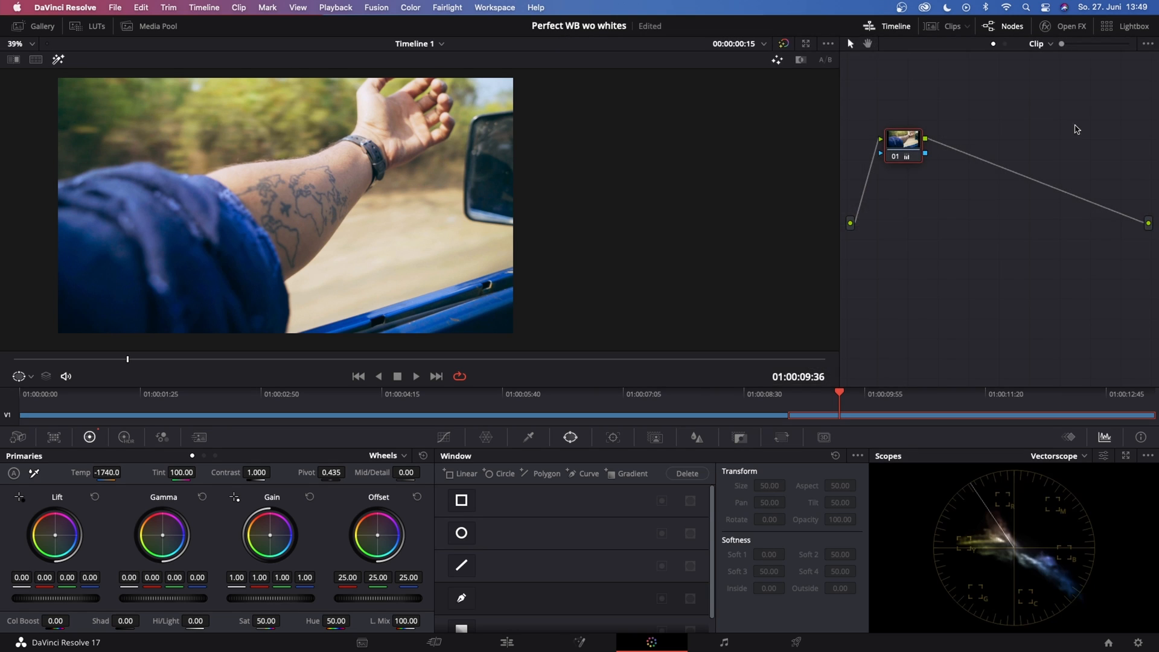
pyautogui.moveTo(895, 161)
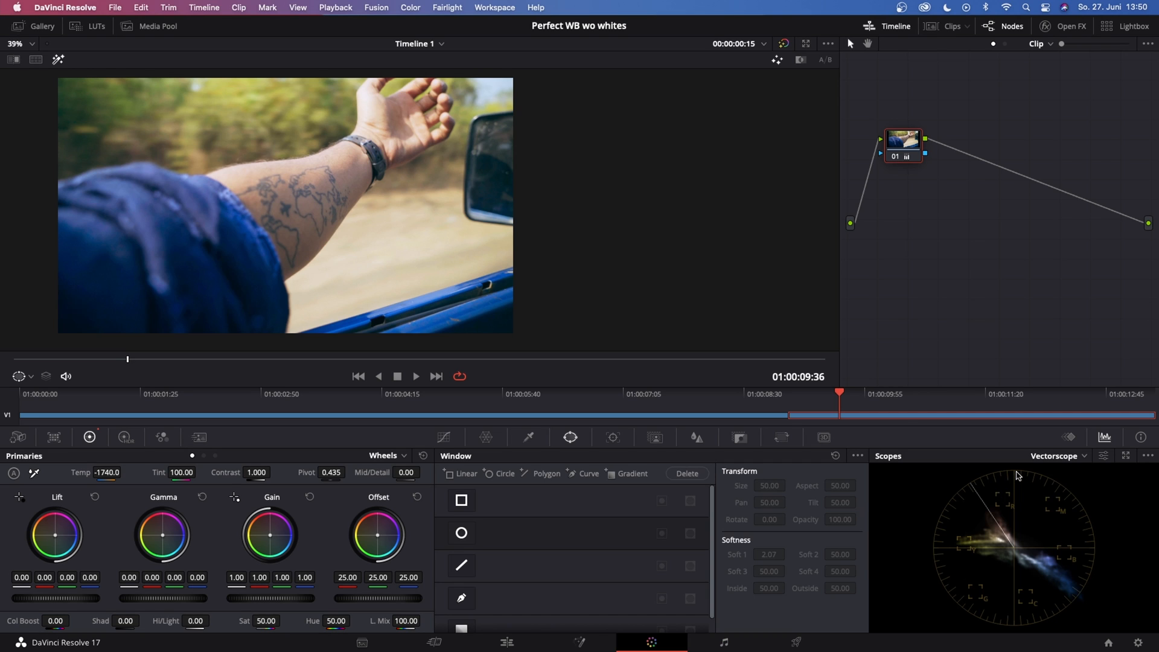
pyautogui.moveTo(94, 121)
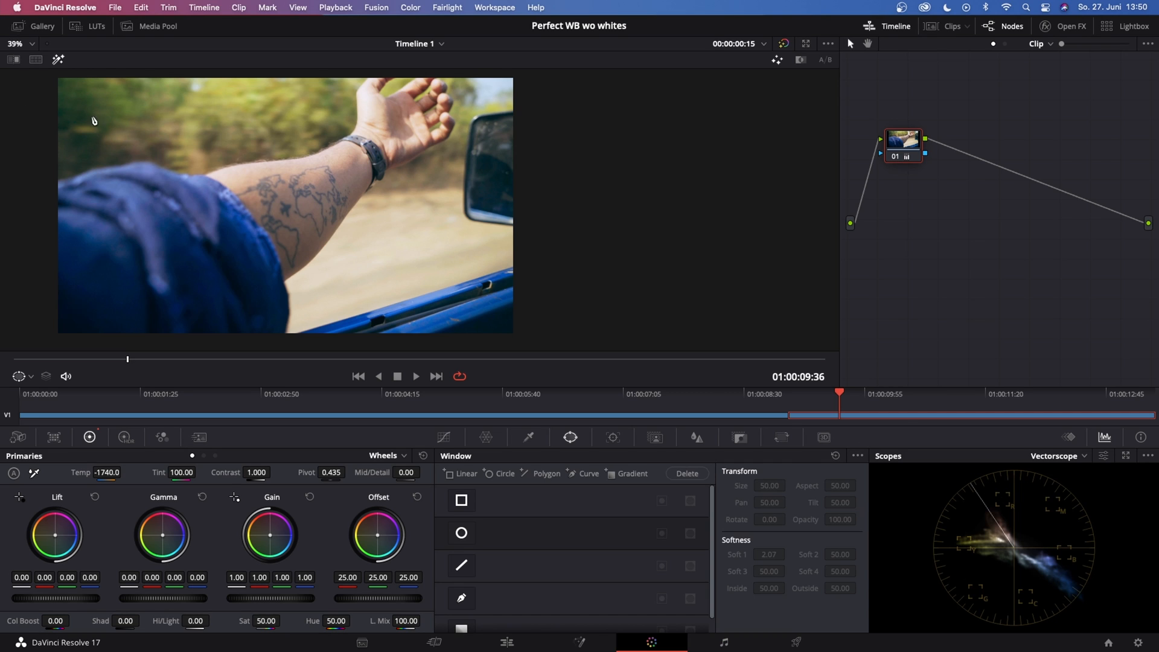
pyautogui.moveTo(205, 141)
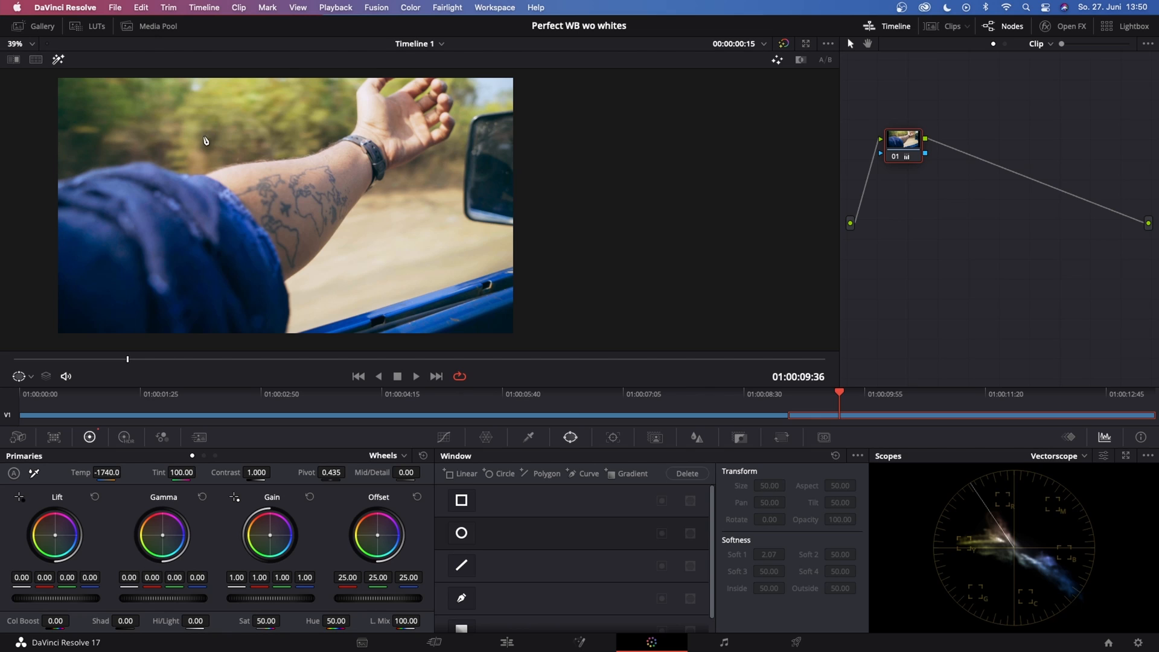
pyautogui.moveTo(579, 108)
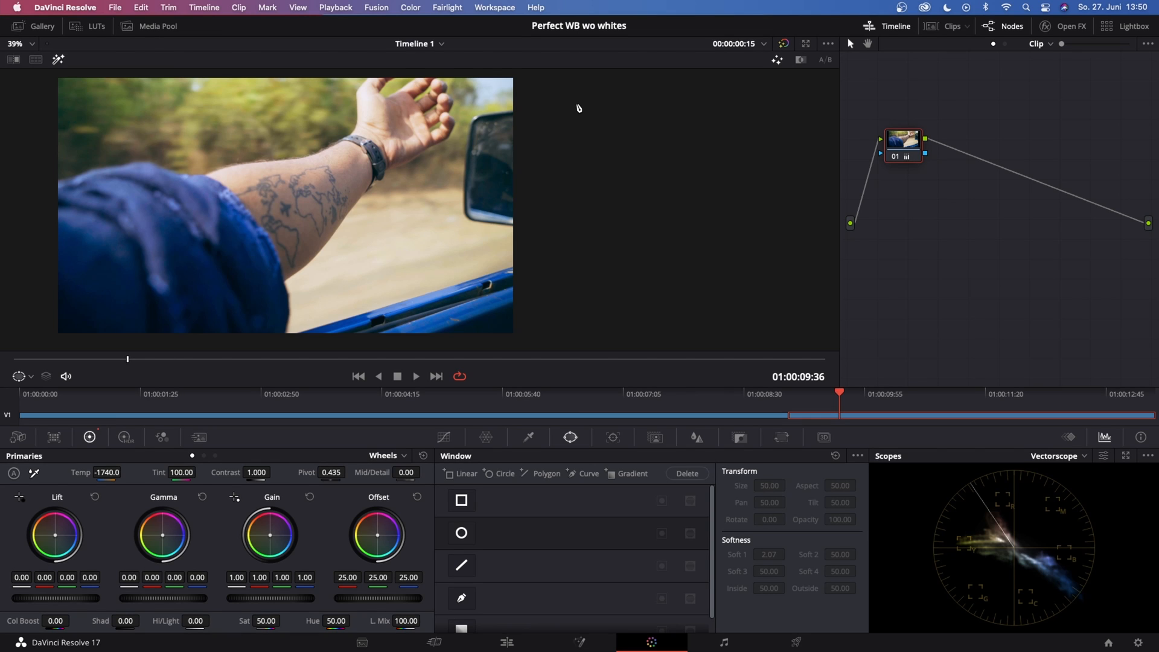